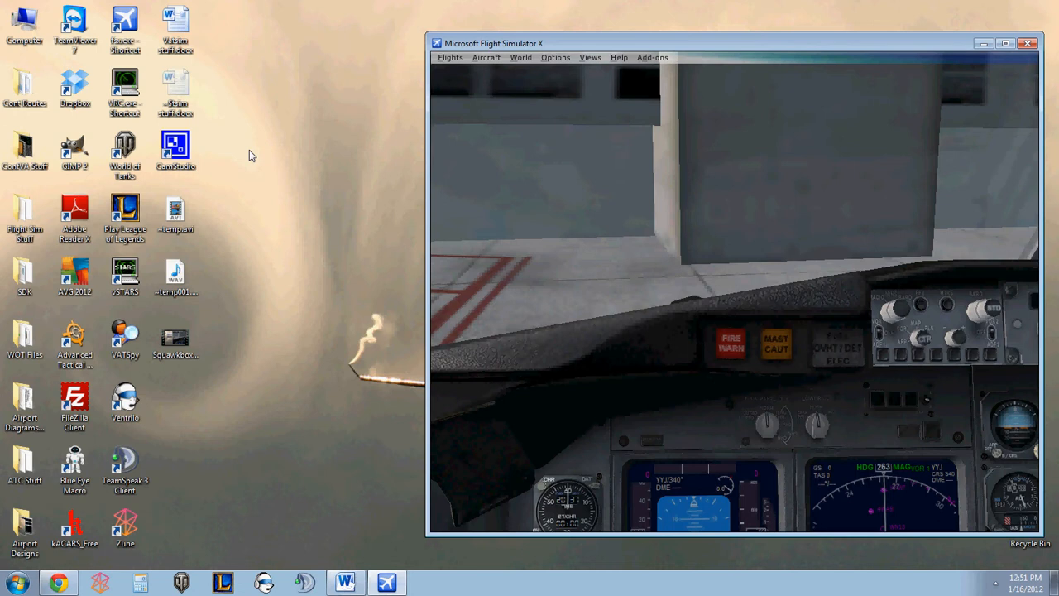
{"action": "mouse_move", "coordinate": [264, 155]}
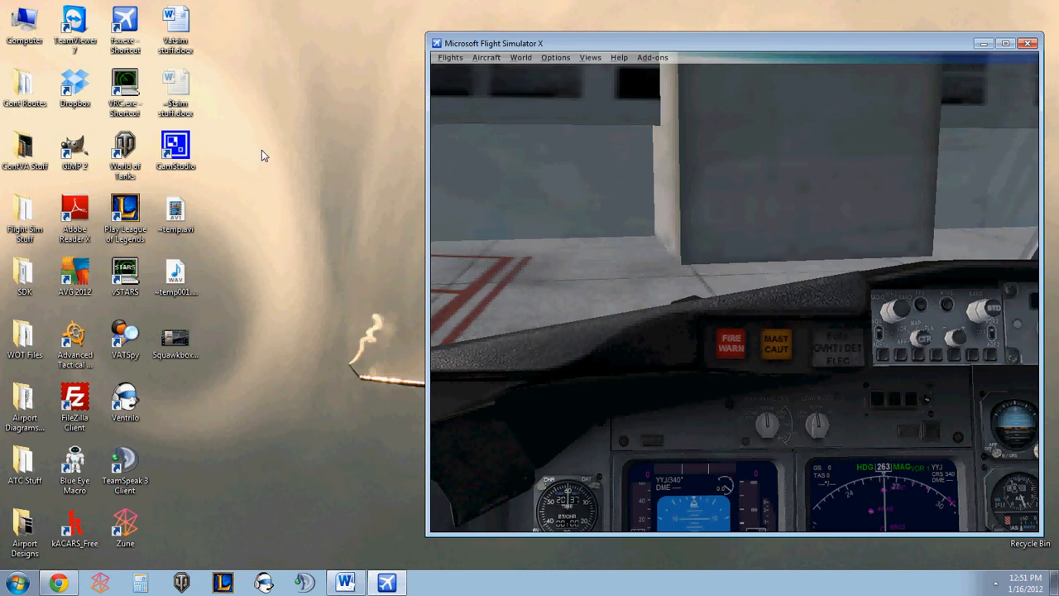
{"action": "mouse_move", "coordinate": [741, 60]}
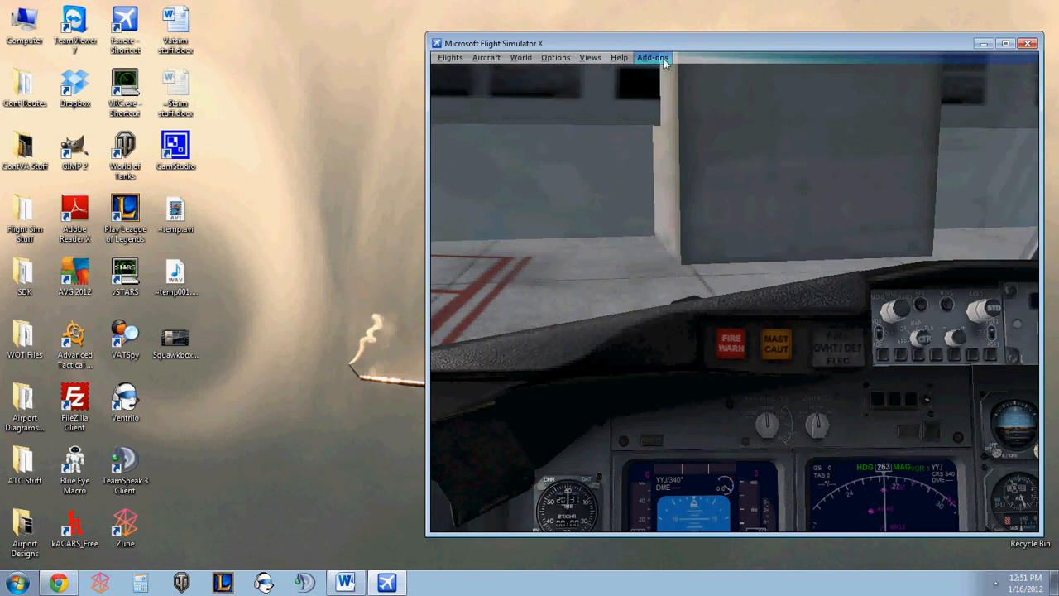
- Launch SquawkBox for Flight Simulator from the add-ons list
{"action": "left_click", "coordinate": [652, 56]}
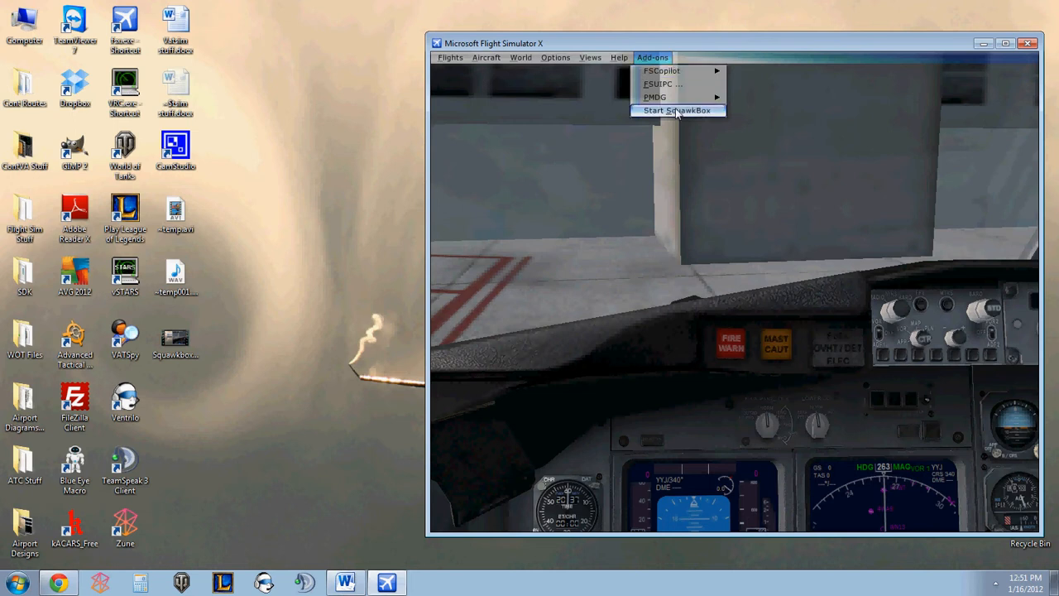
{"action": "mouse_move", "coordinate": [558, 144]}
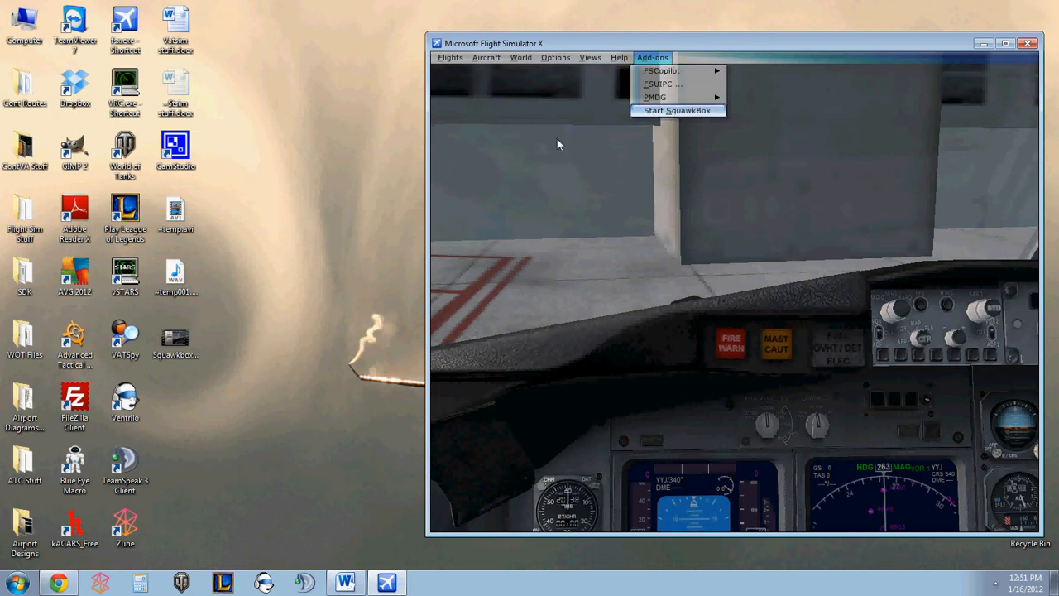
{"action": "left_click", "coordinate": [15, 583]}
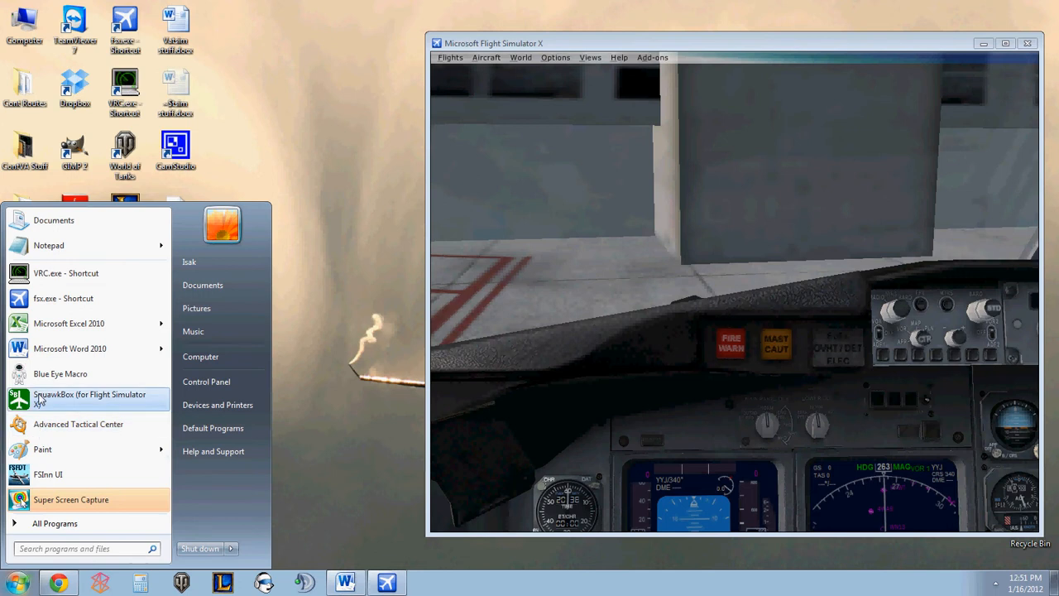
{"action": "mouse_move", "coordinate": [123, 404]}
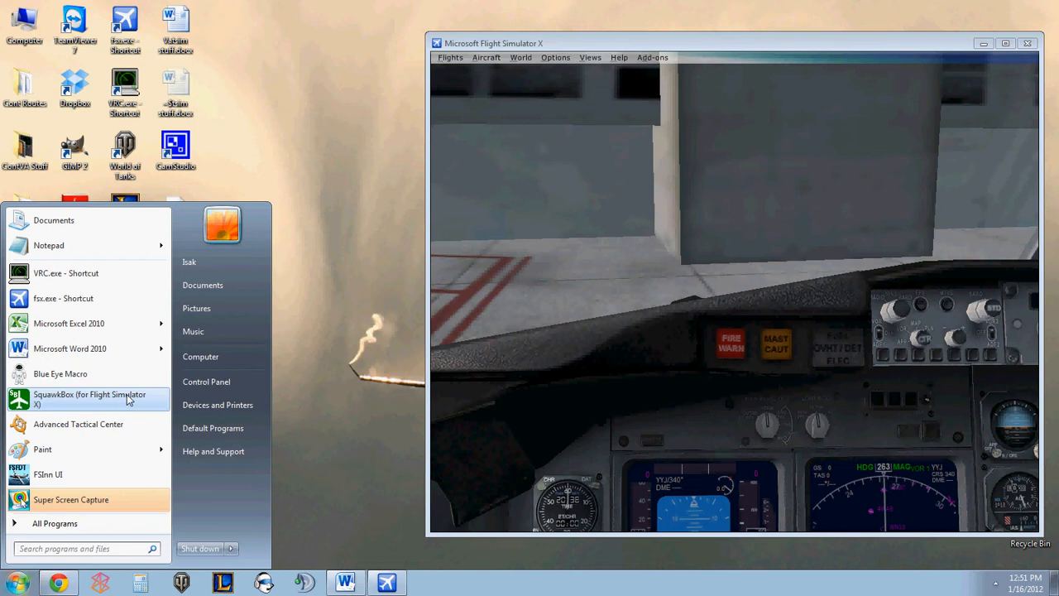
{"action": "left_click", "coordinate": [90, 399]}
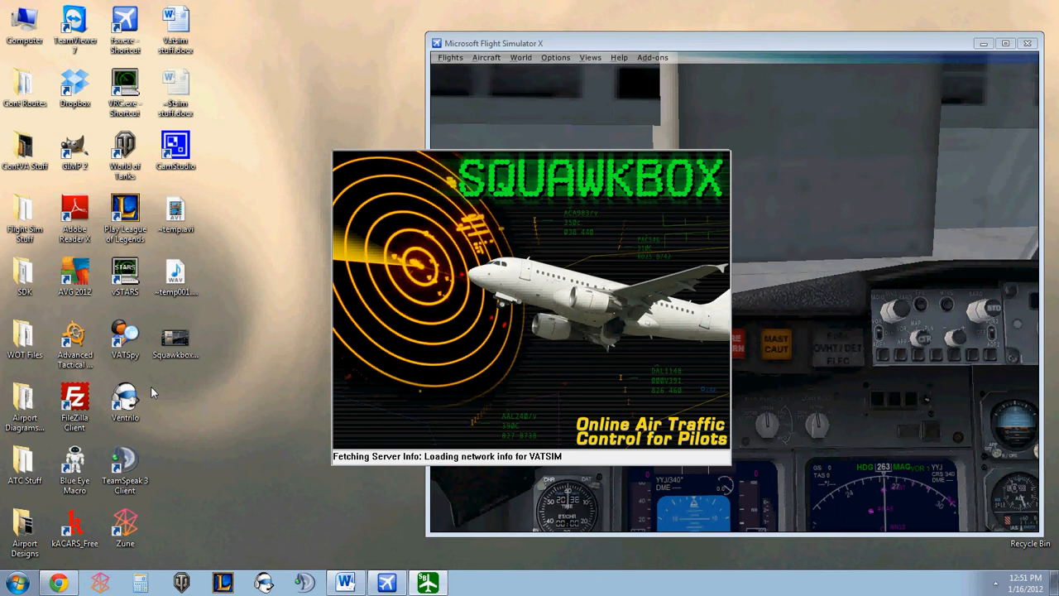
- Try to delete two desktop files, confirming and dismissing the file-in-use error
{"action": "key", "text": "Delete"}
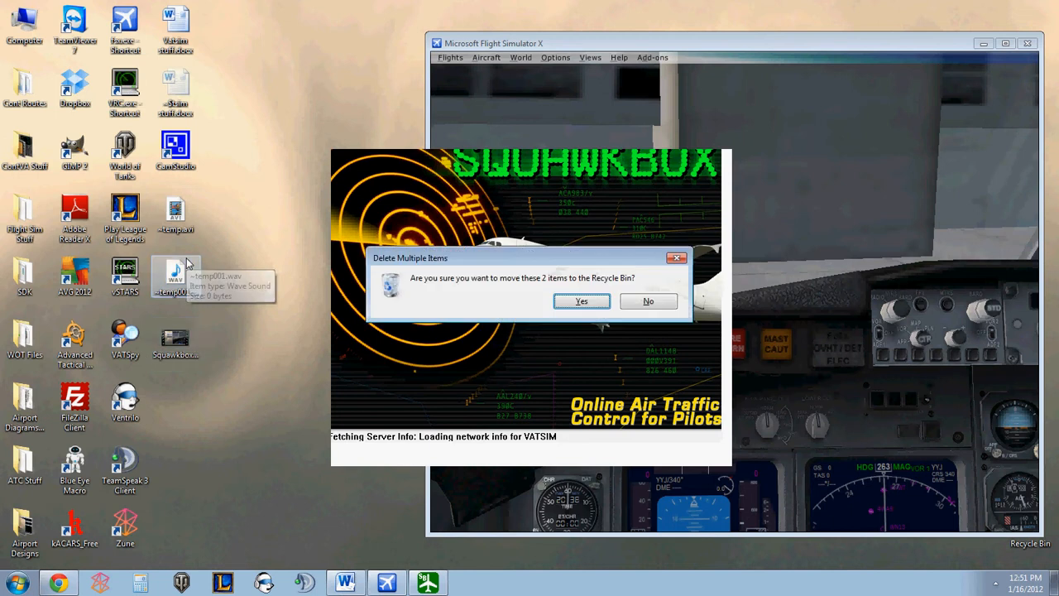
{"action": "left_click", "coordinate": [581, 301]}
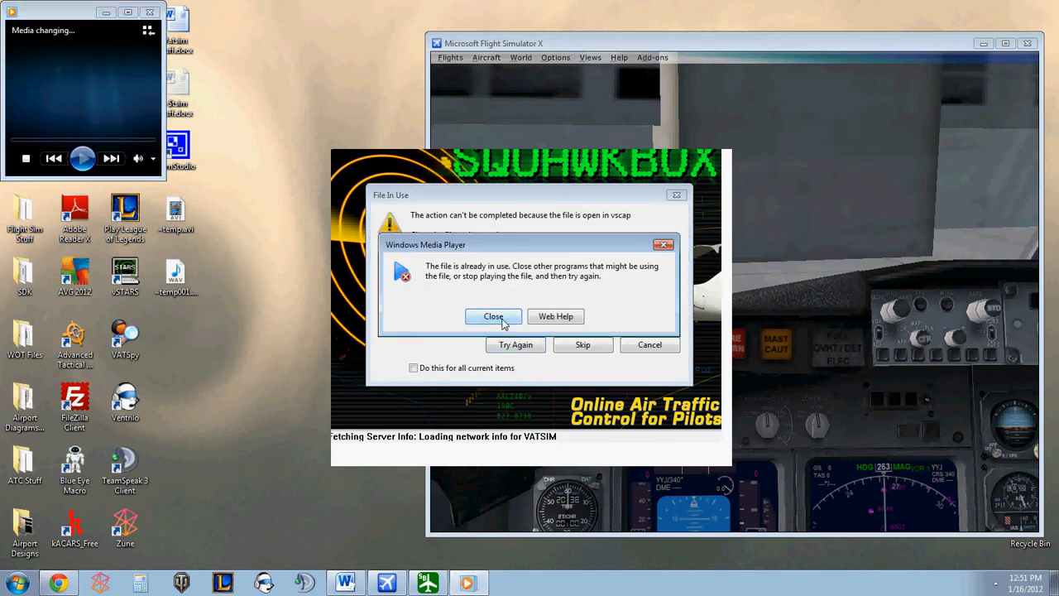
{"action": "left_click", "coordinate": [494, 316]}
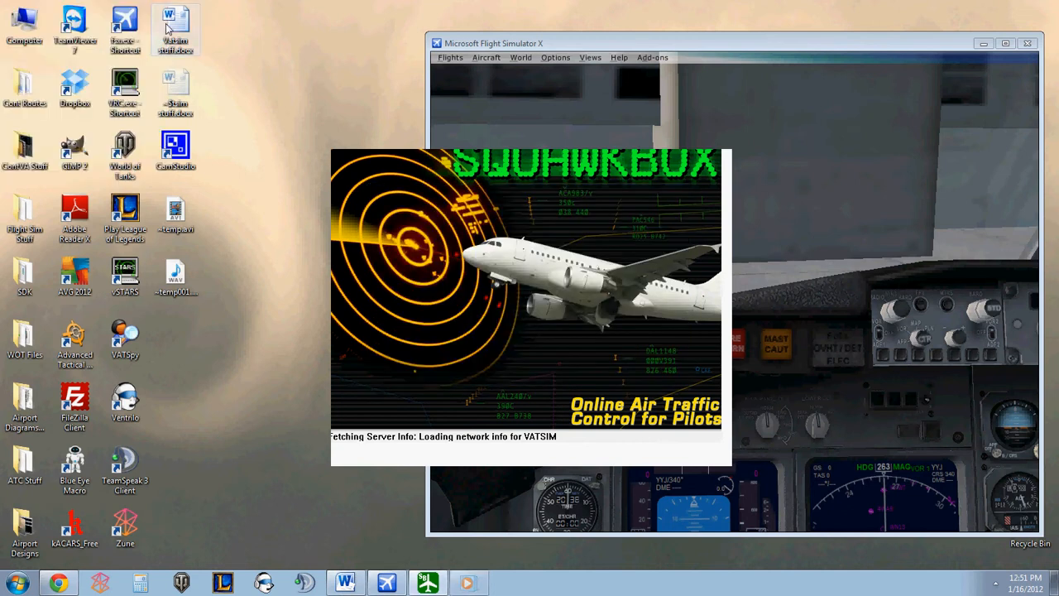
{"action": "mouse_move", "coordinate": [523, 394]}
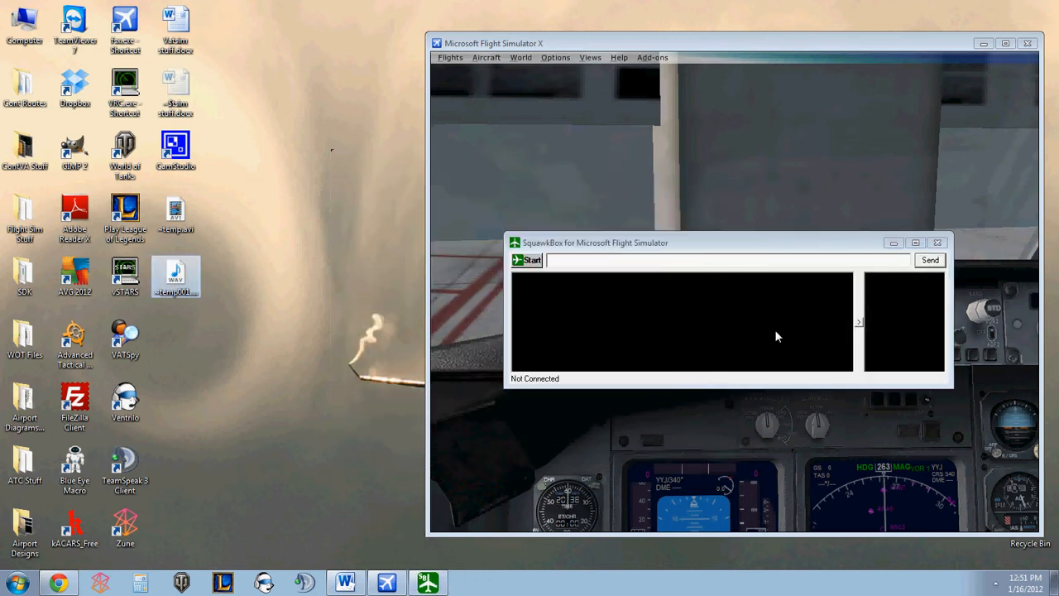
{"action": "mouse_move", "coordinate": [567, 252]}
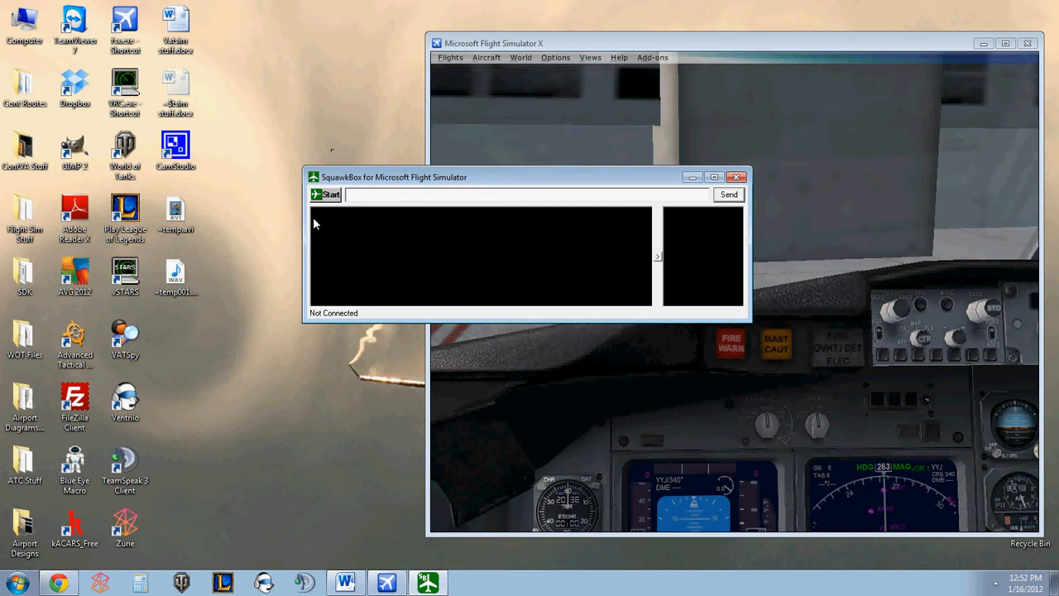
{"action": "mouse_move", "coordinate": [544, 263]}
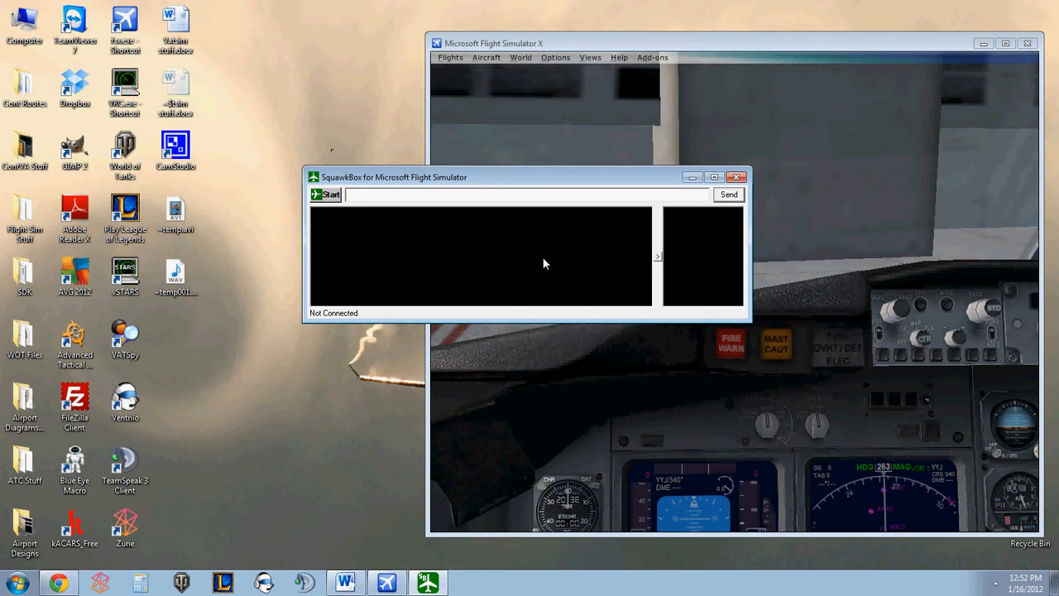
{"action": "mouse_move", "coordinate": [424, 262]}
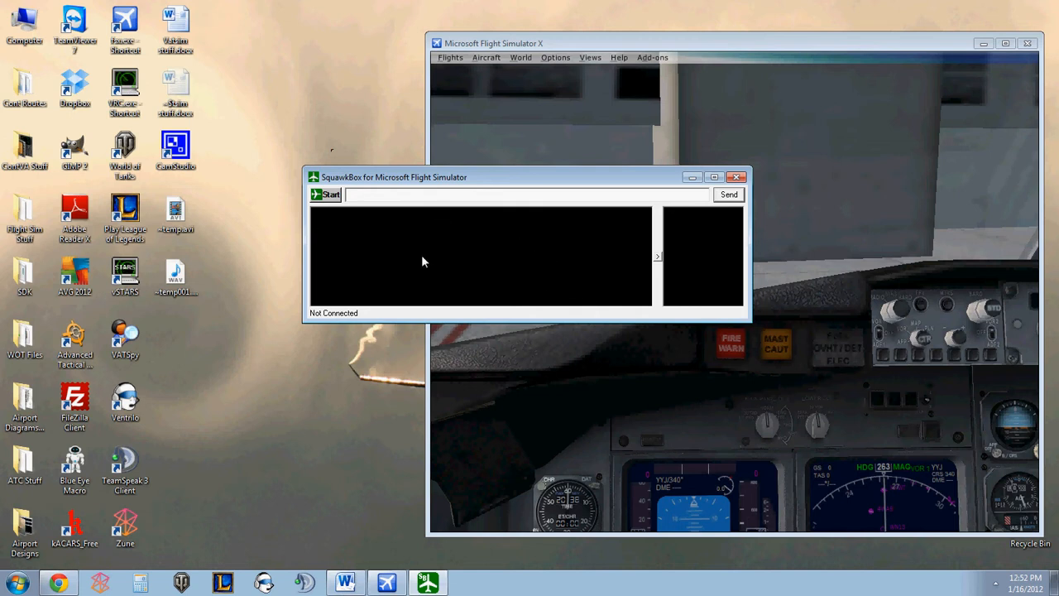
{"action": "mouse_move", "coordinate": [653, 257]}
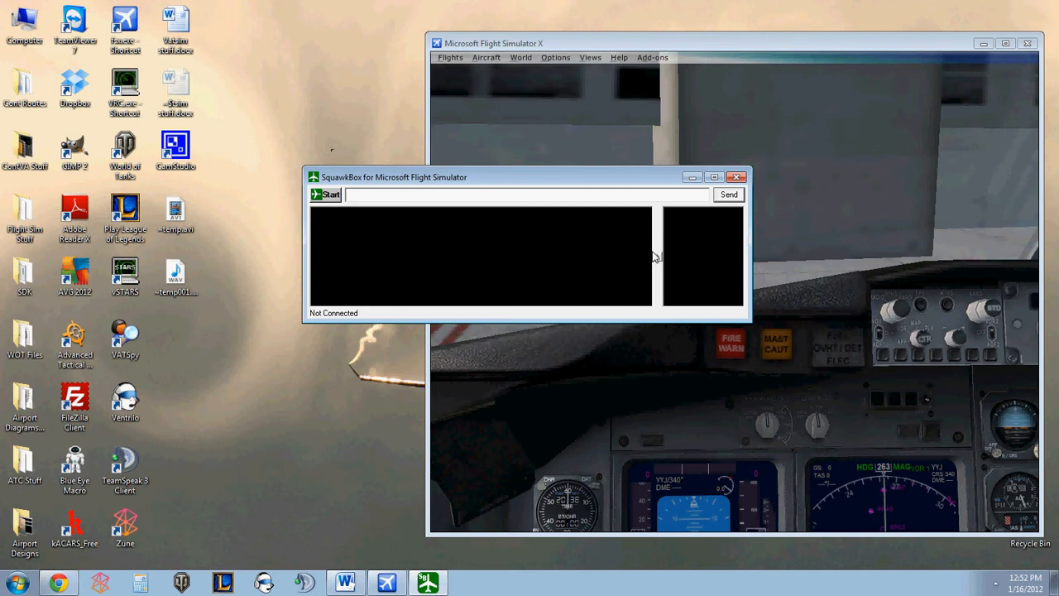
{"action": "mouse_move", "coordinate": [692, 228]}
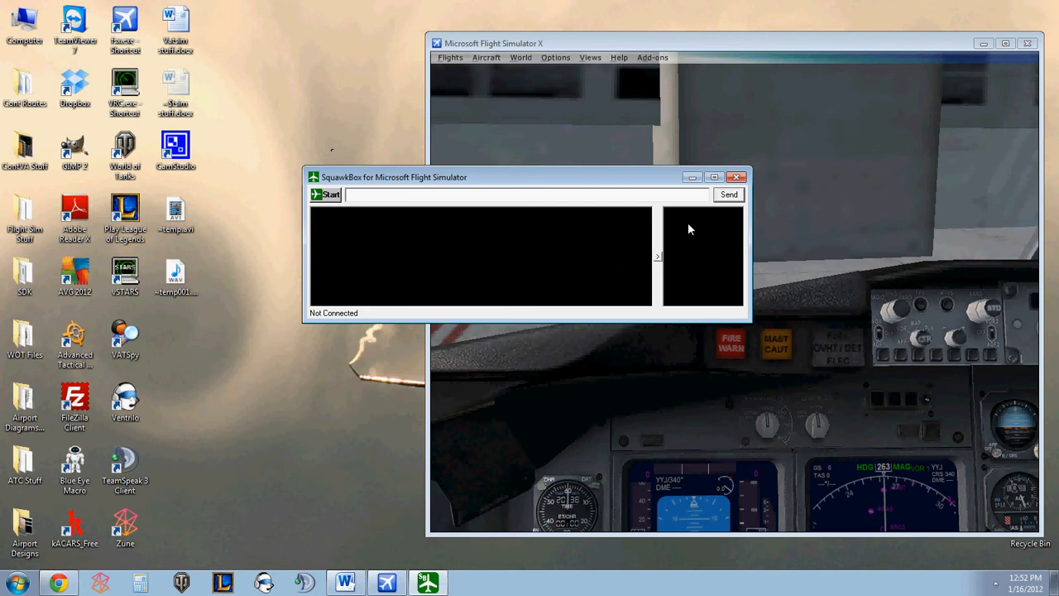
{"action": "mouse_move", "coordinate": [692, 284]}
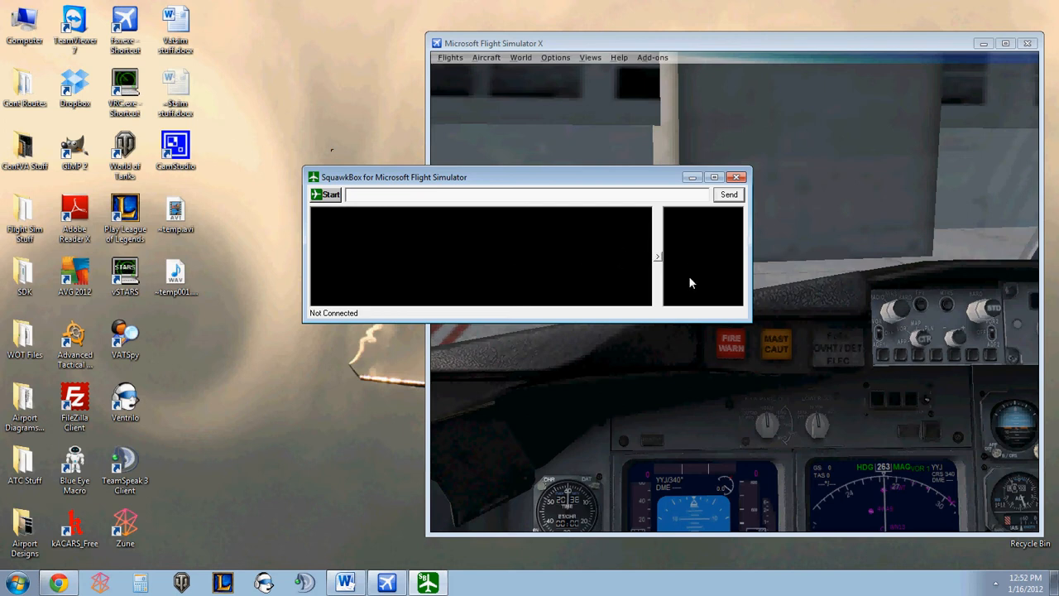
{"action": "mouse_move", "coordinate": [688, 275]}
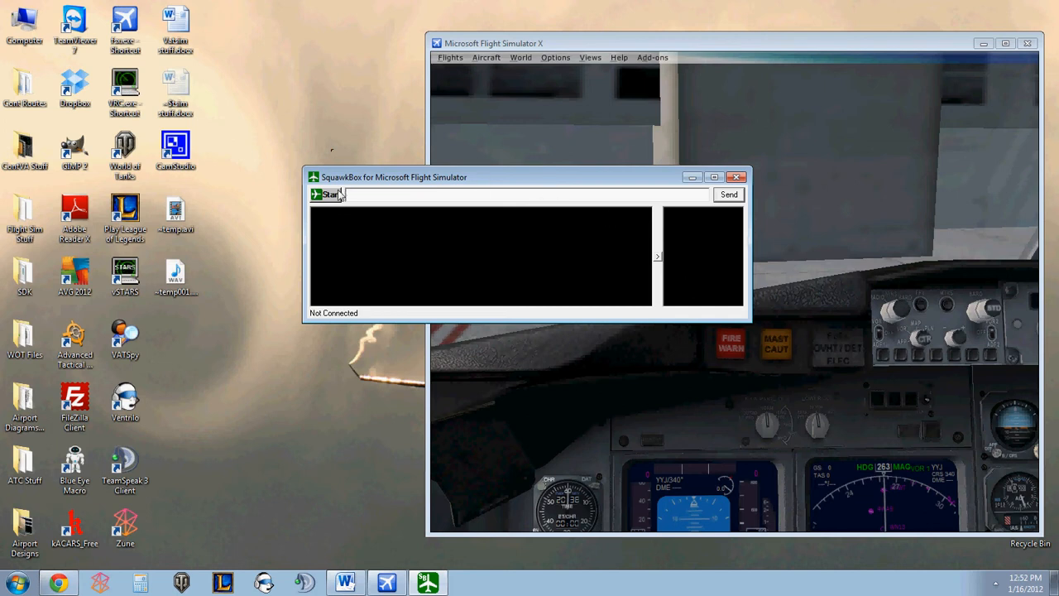
- Show SquawkBox's command menu with Connect, Flight Plan and Options
{"action": "left_click", "coordinate": [318, 196]}
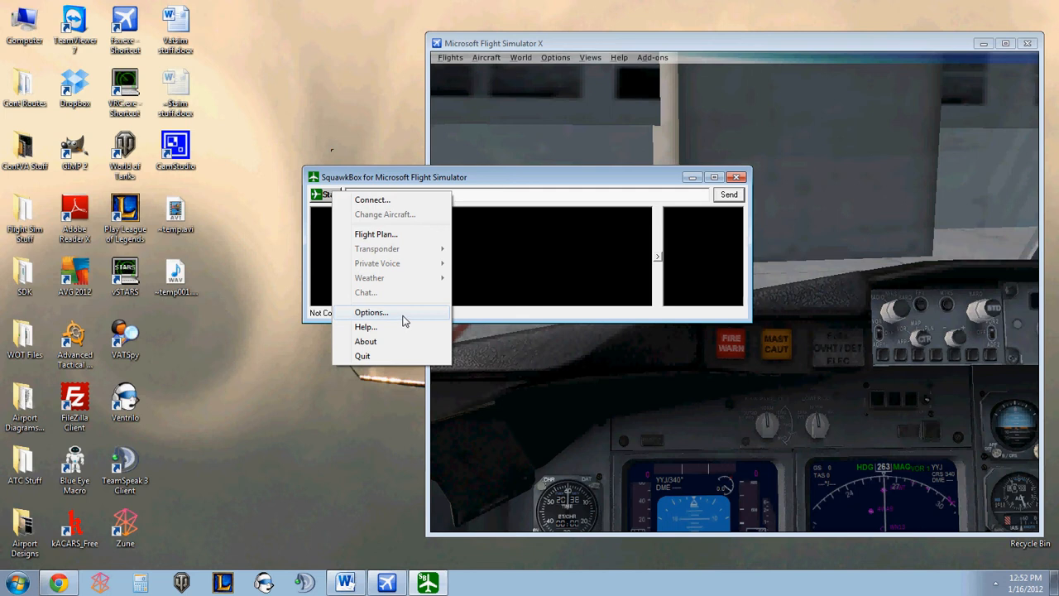
{"action": "left_click", "coordinate": [371, 311]}
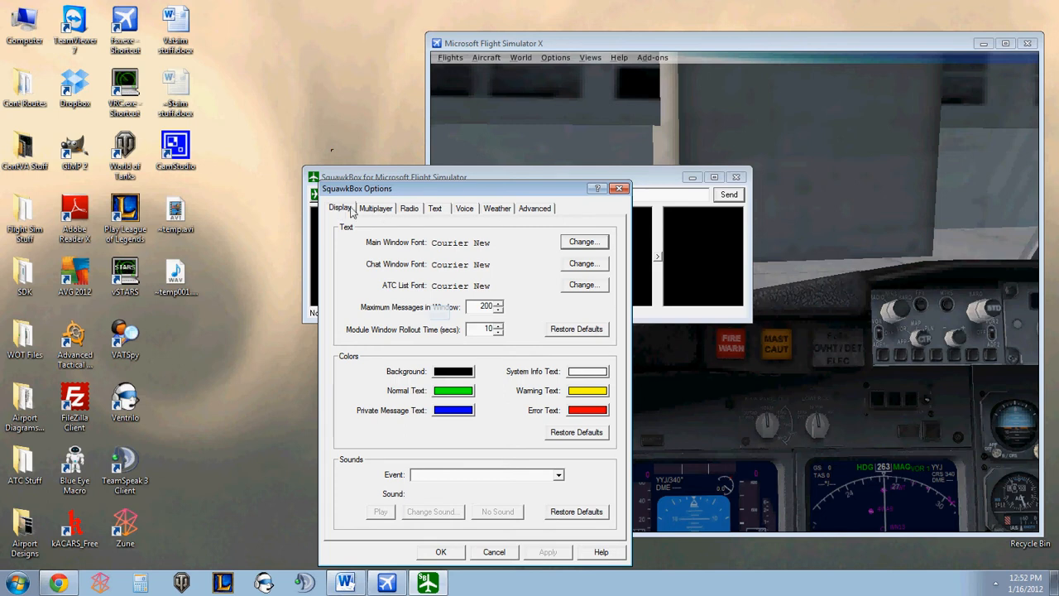
{"action": "left_click", "coordinate": [409, 208]}
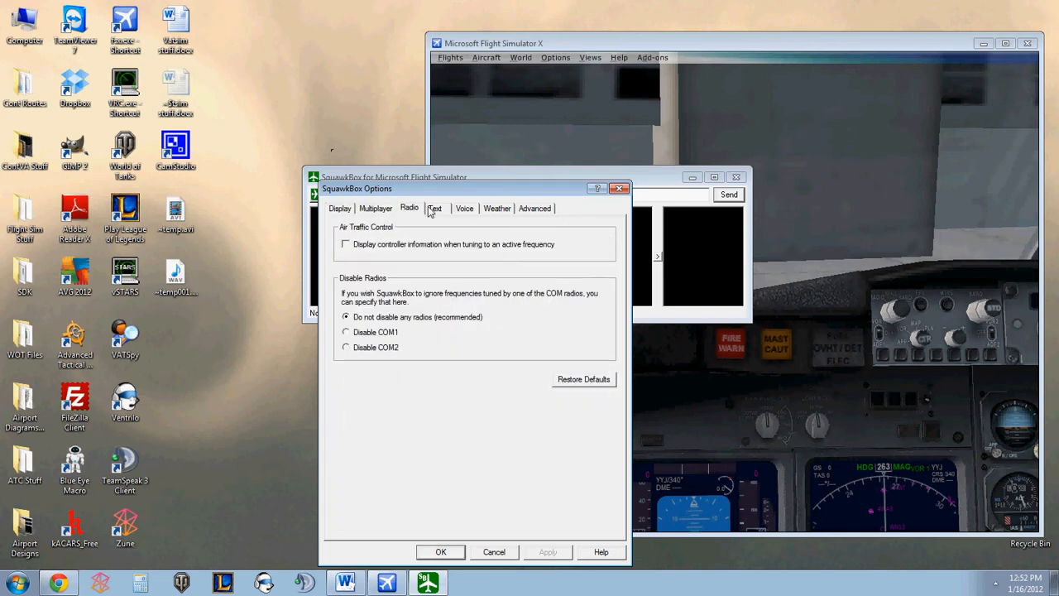
{"action": "left_click", "coordinate": [376, 209]}
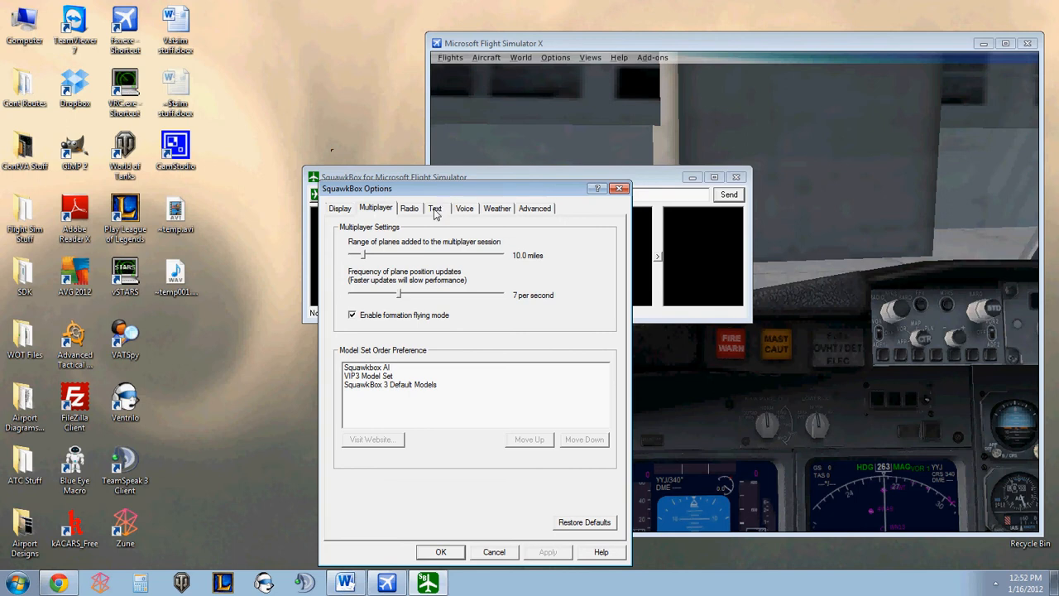
{"action": "left_click", "coordinate": [463, 208]}
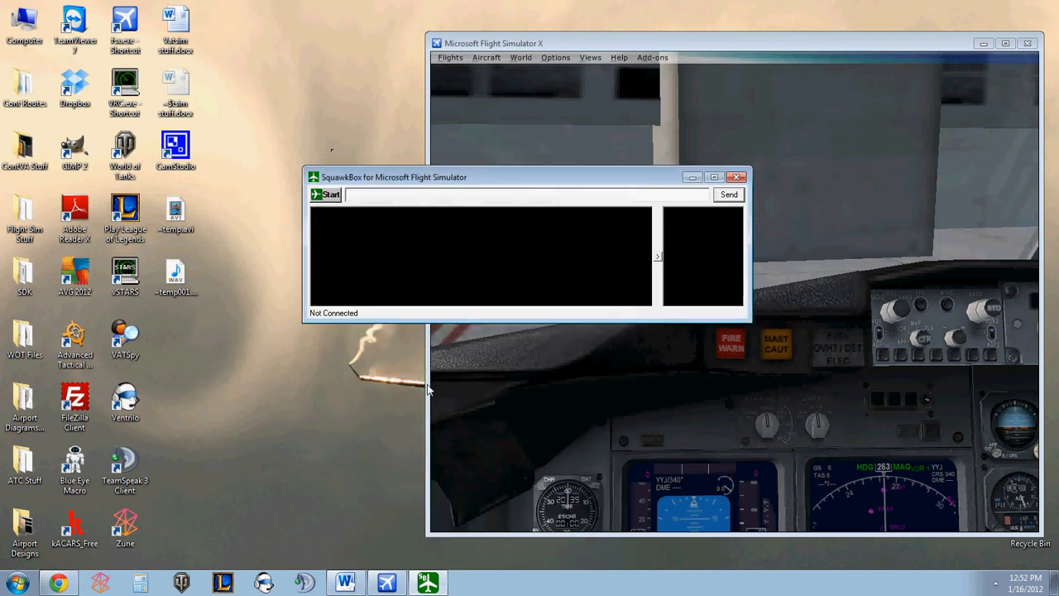
- Bring up the connection settings and choose the VATSIM USA-N server
{"action": "left_click", "coordinate": [326, 195]}
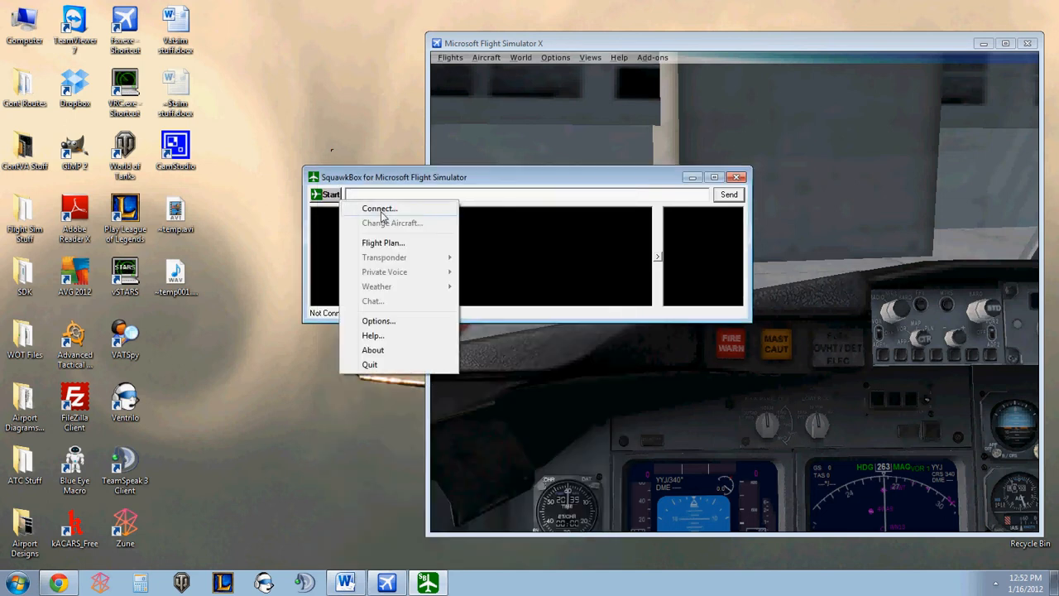
{"action": "left_click", "coordinate": [380, 208]}
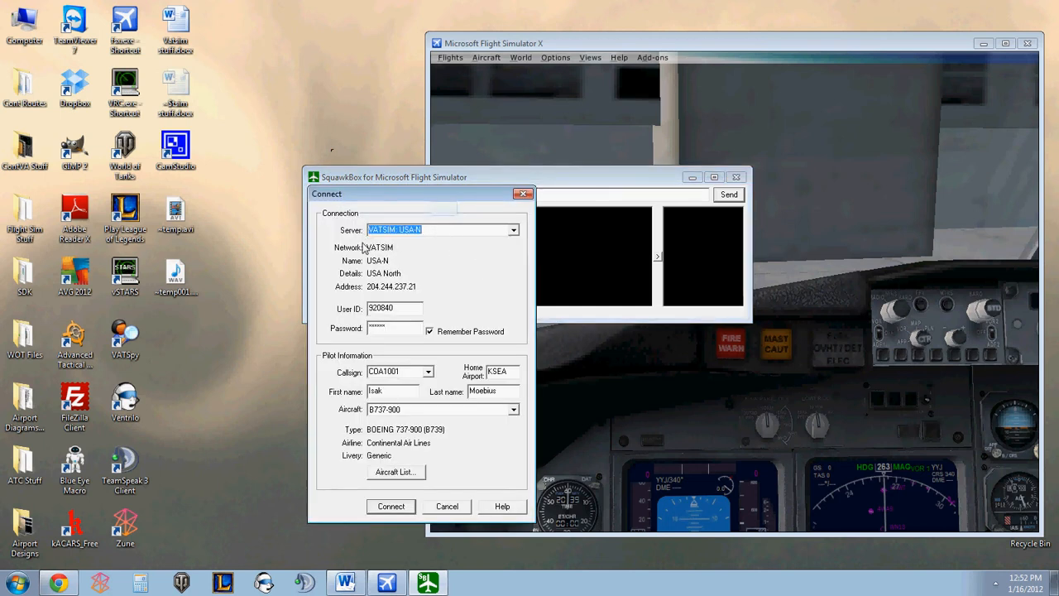
{"action": "left_click", "coordinate": [513, 229]}
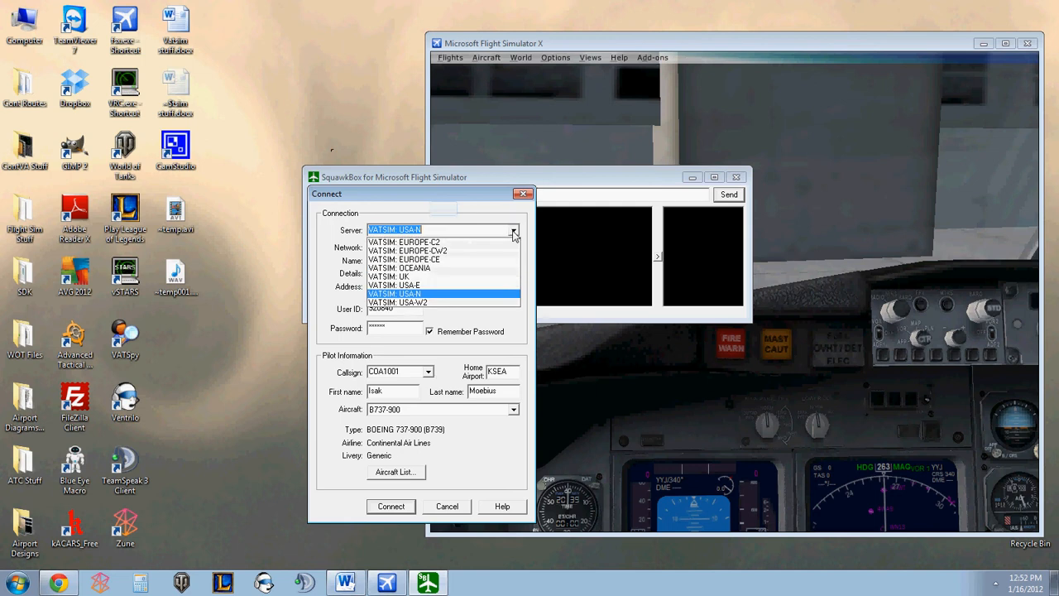
{"action": "left_click", "coordinate": [394, 295]}
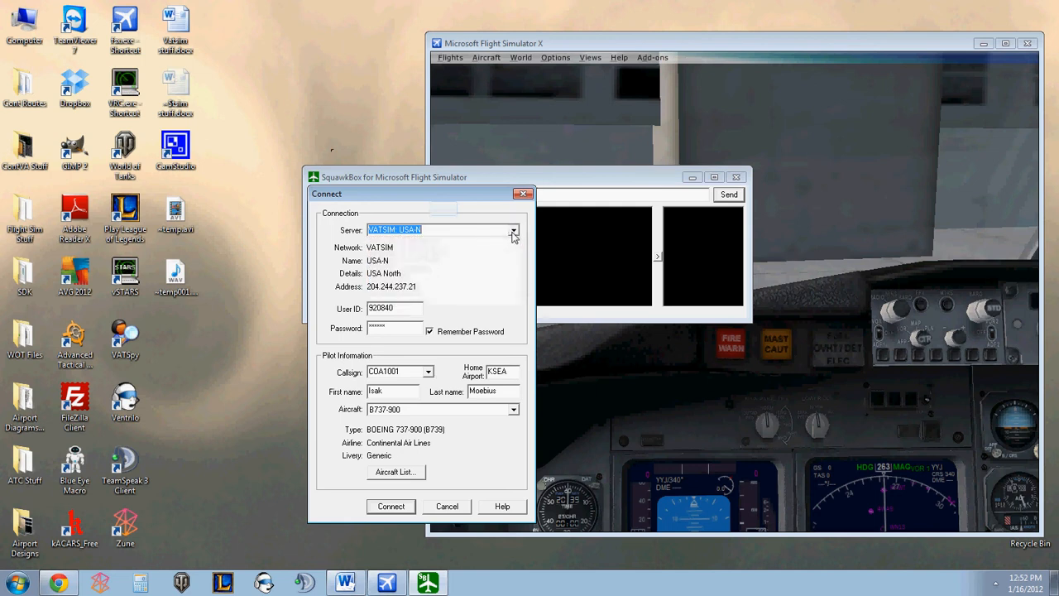
- Review user ID, callsign COA1001 and name, keep the B737 900, and show its aircraft description
{"action": "left_click", "coordinate": [394, 308]}
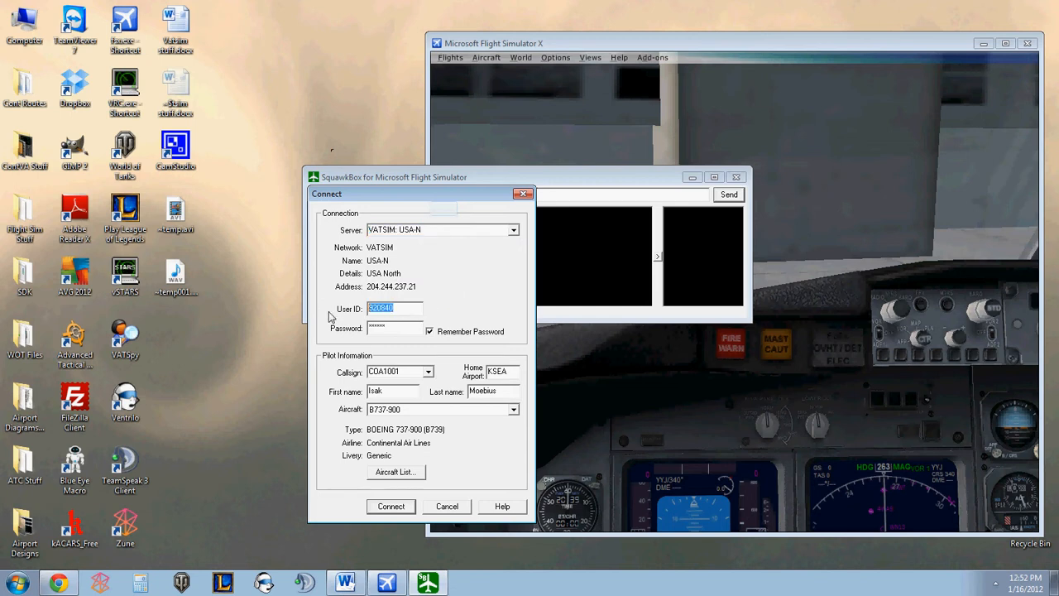
{"action": "left_click", "coordinate": [394, 328]}
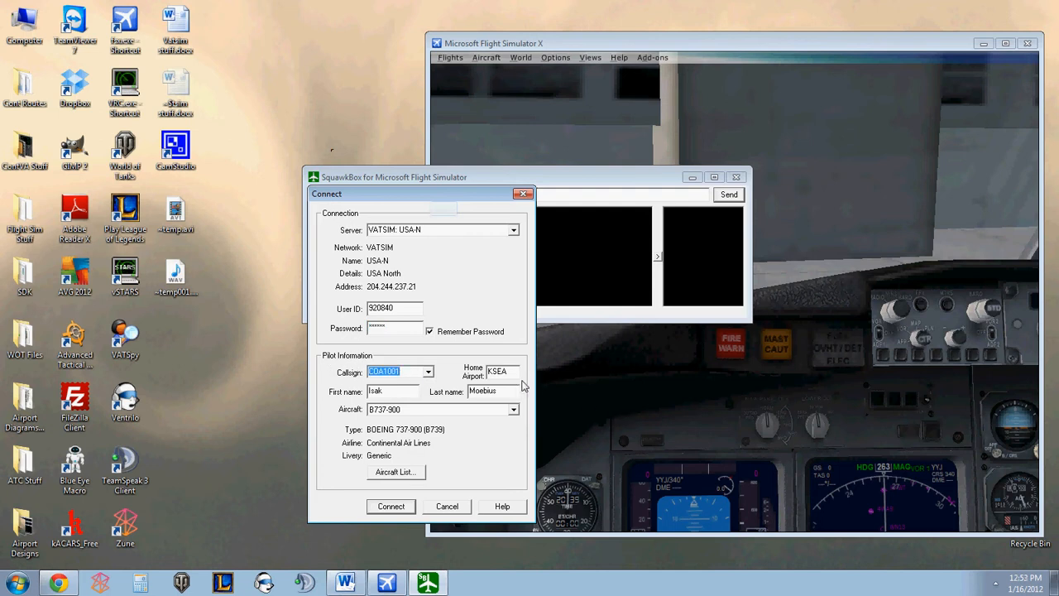
{"action": "left_click", "coordinate": [503, 371]}
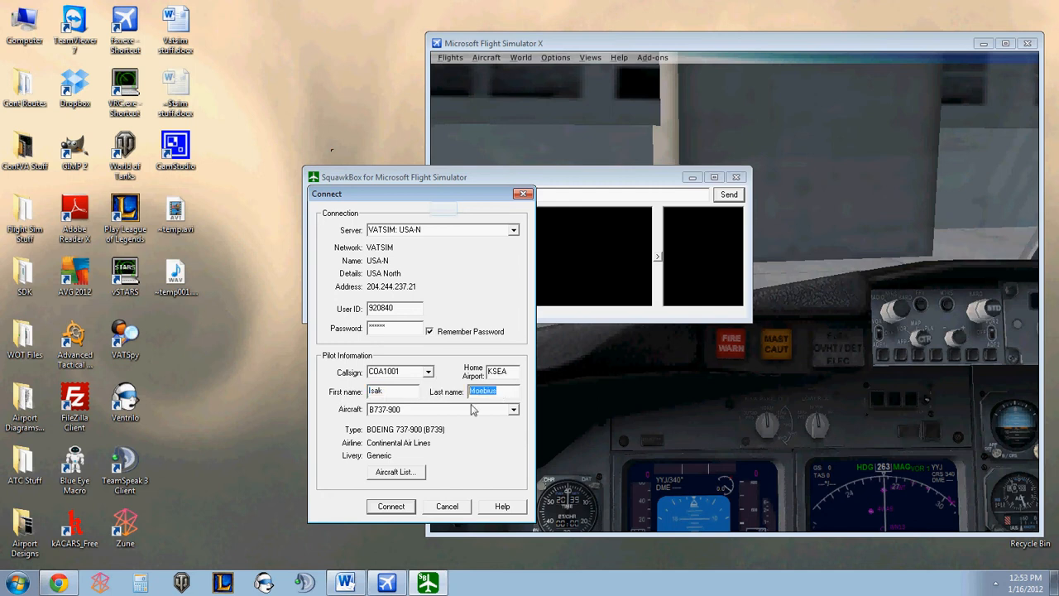
{"action": "left_click", "coordinate": [514, 409]}
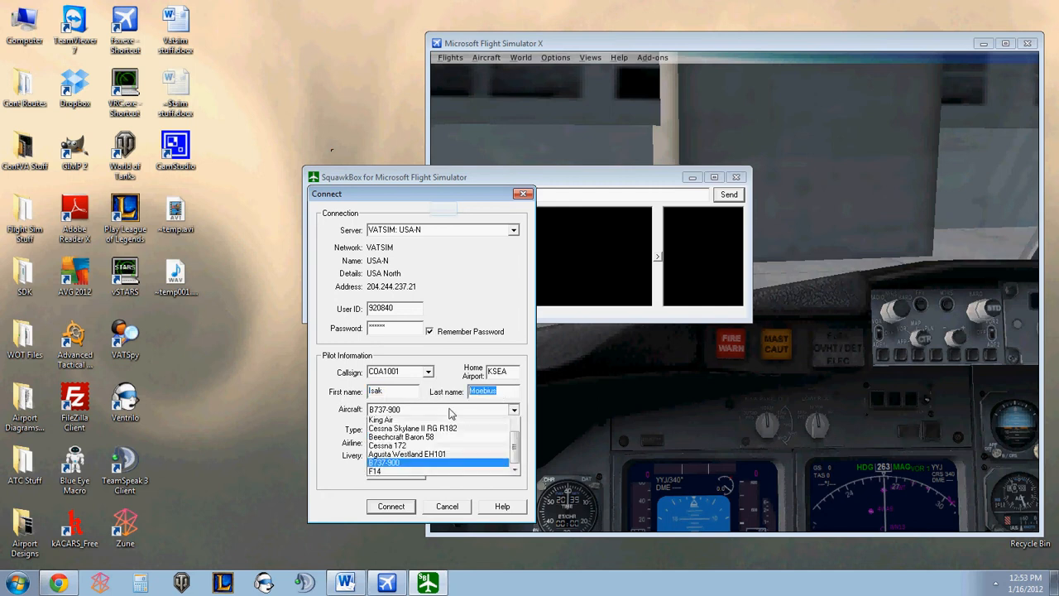
{"action": "left_click", "coordinate": [384, 462]}
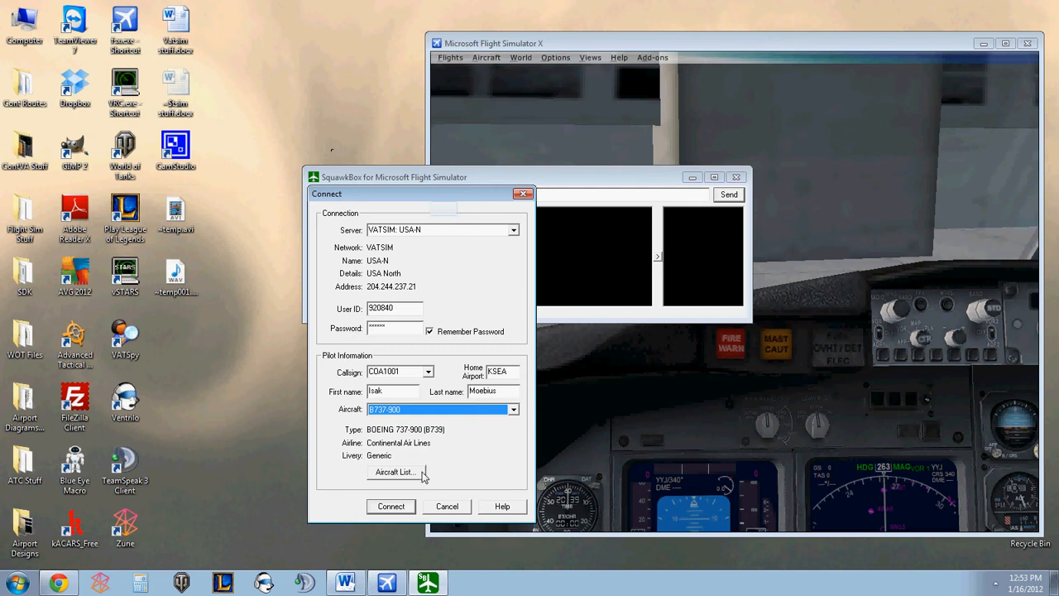
{"action": "left_click", "coordinate": [394, 472]}
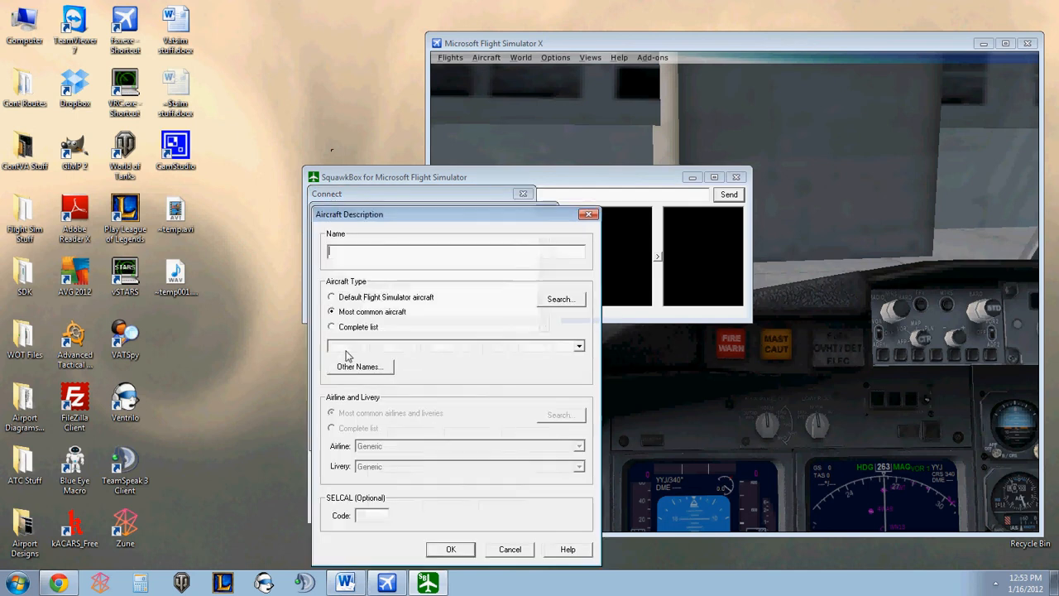
- Check the common aircraft types, cancel the description unchanged, and connect to VATSIM
{"action": "left_click", "coordinate": [579, 346]}
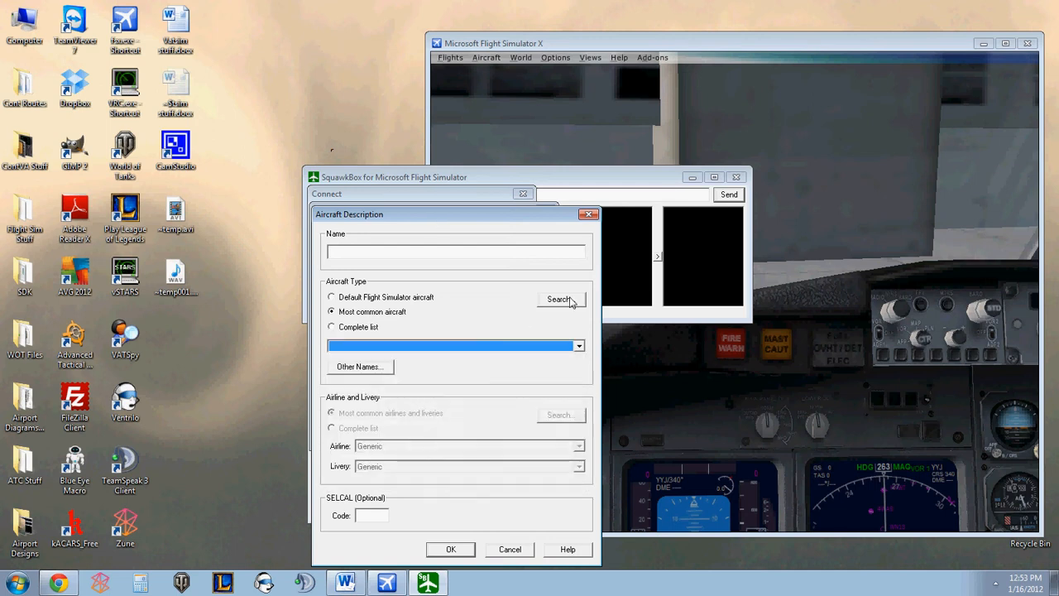
{"action": "mouse_move", "coordinate": [509, 549]}
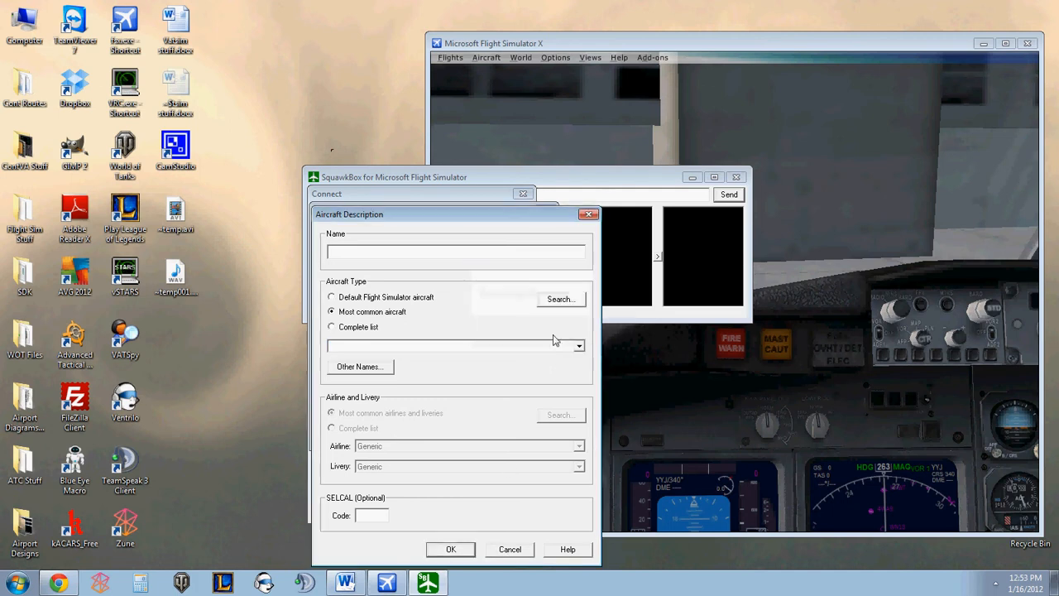
{"action": "left_click", "coordinate": [450, 550]}
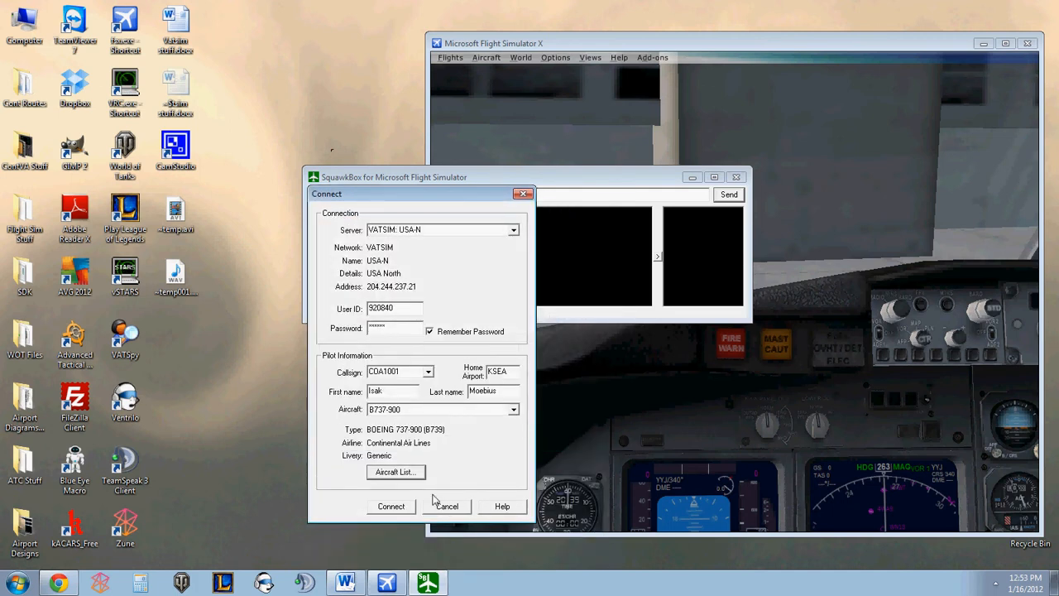
{"action": "left_click", "coordinate": [391, 506]}
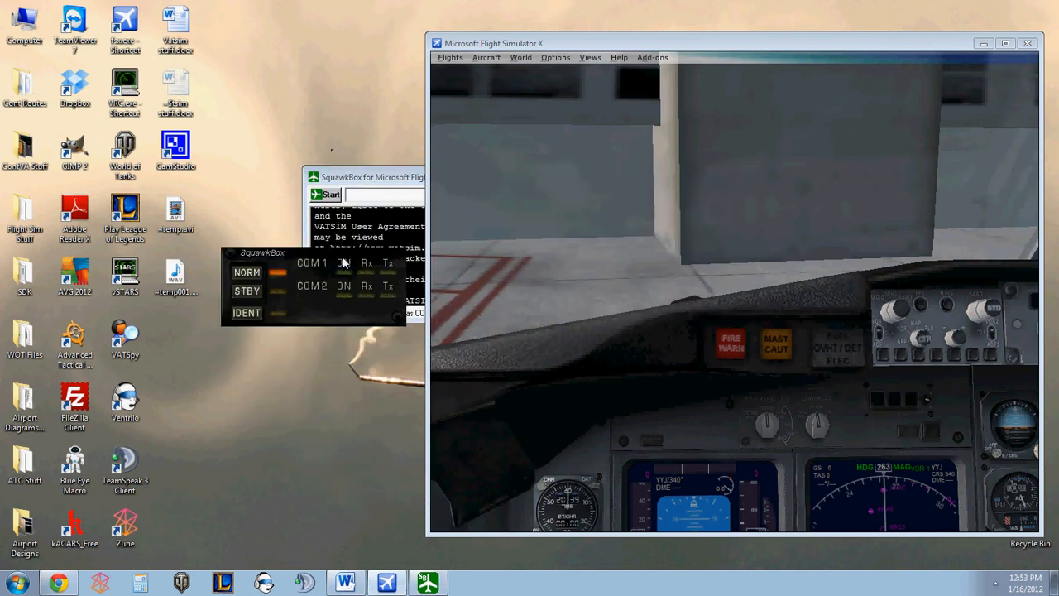
- Move the connected SquawkBox window over the simulator and wait for nearby controllers to list
{"action": "left_click_drag", "start_coordinate": [373, 176], "coordinate": [513, 131]}
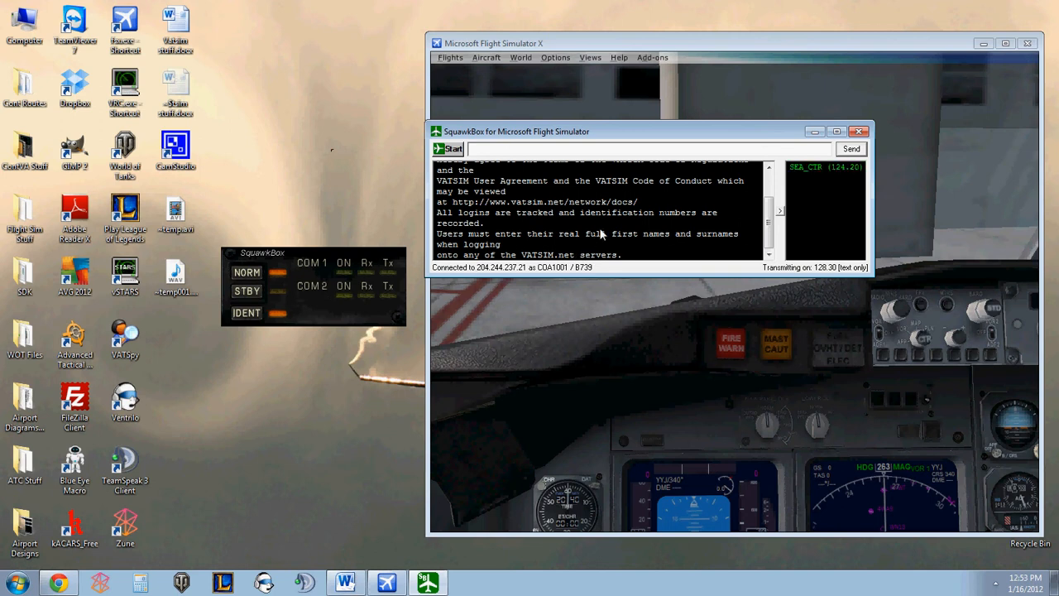
{"action": "left_click", "coordinate": [278, 312]}
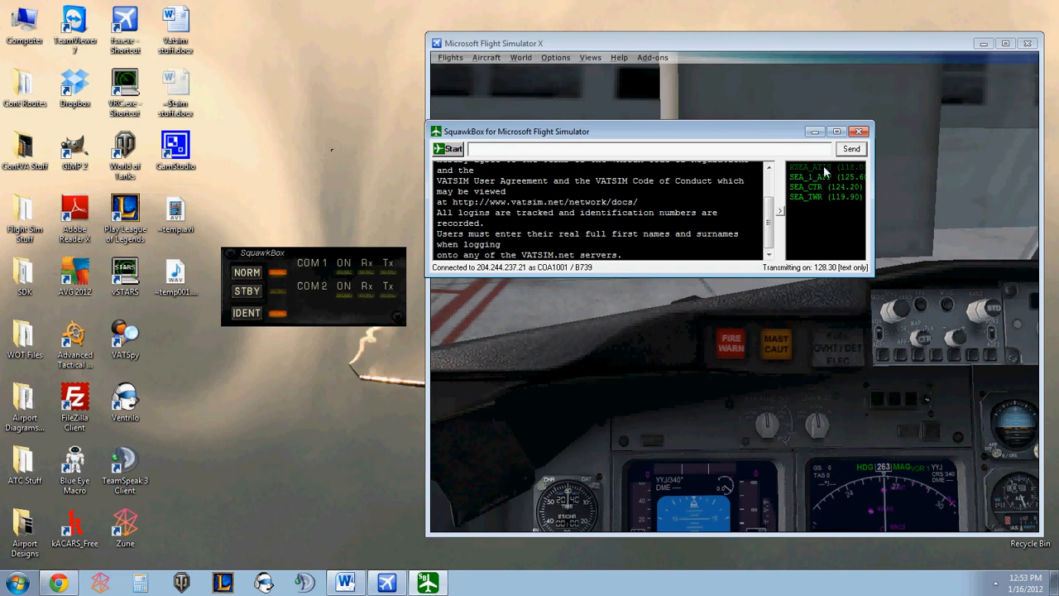
{"action": "left_click", "coordinate": [448, 149]}
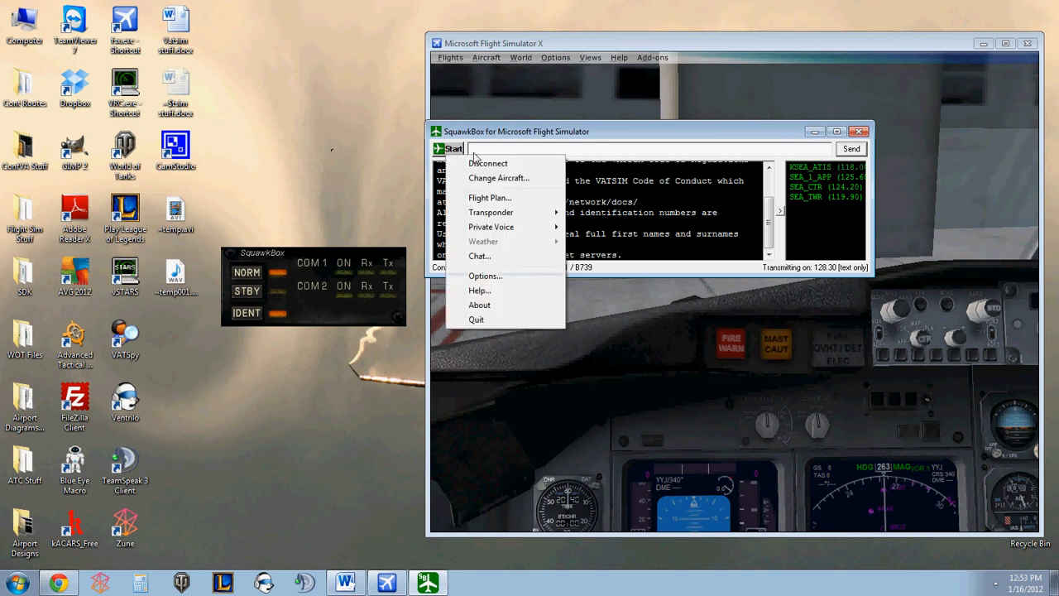
- Review the KMEM-to-KBOS flight plan's flight type choices, keeping IFR
{"action": "left_click", "coordinate": [490, 197]}
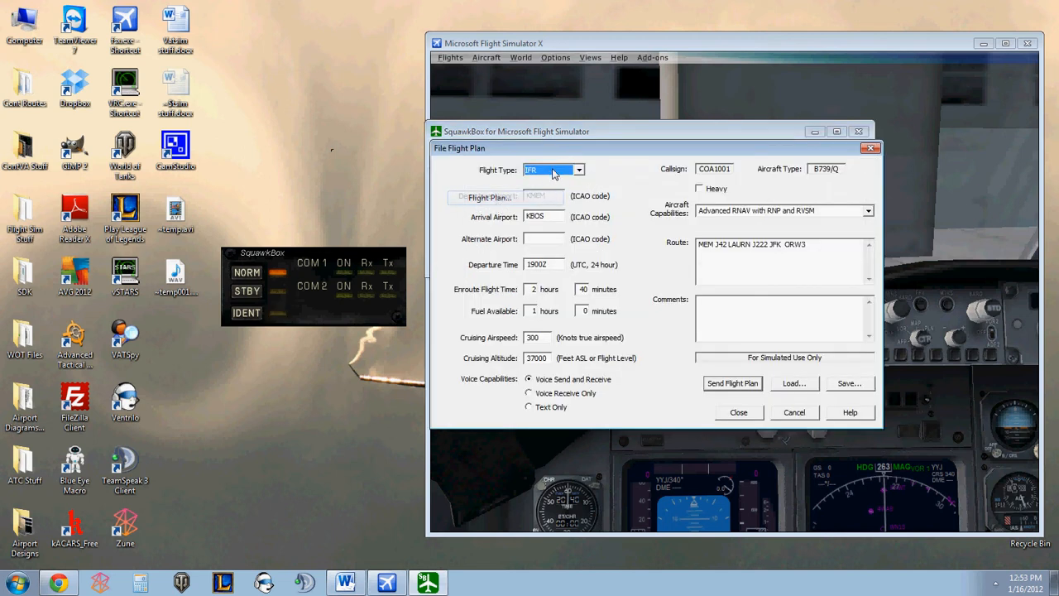
{"action": "left_click", "coordinate": [579, 169]}
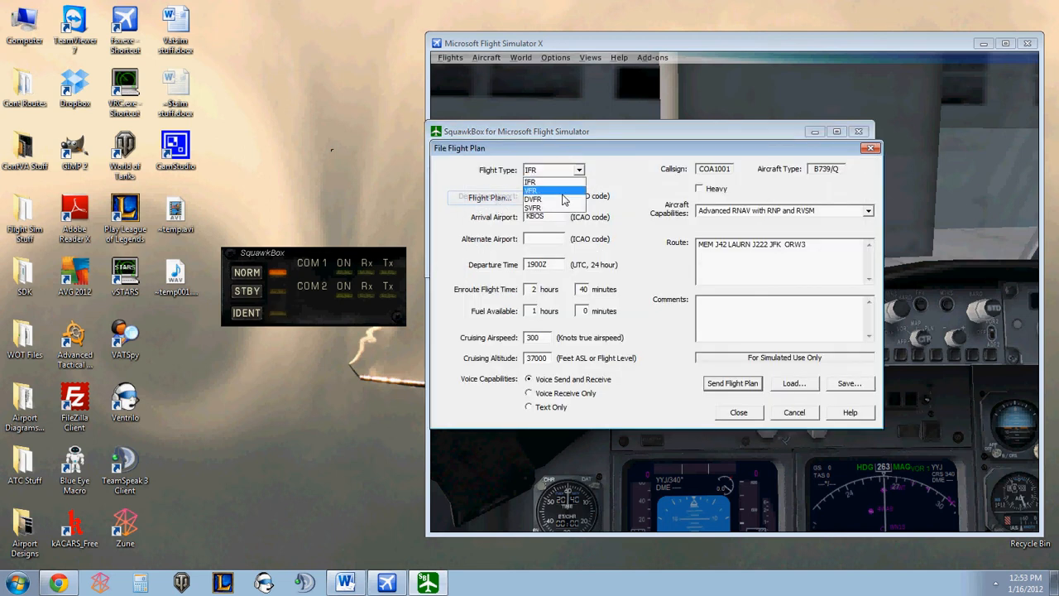
{"action": "left_click", "coordinate": [530, 180]}
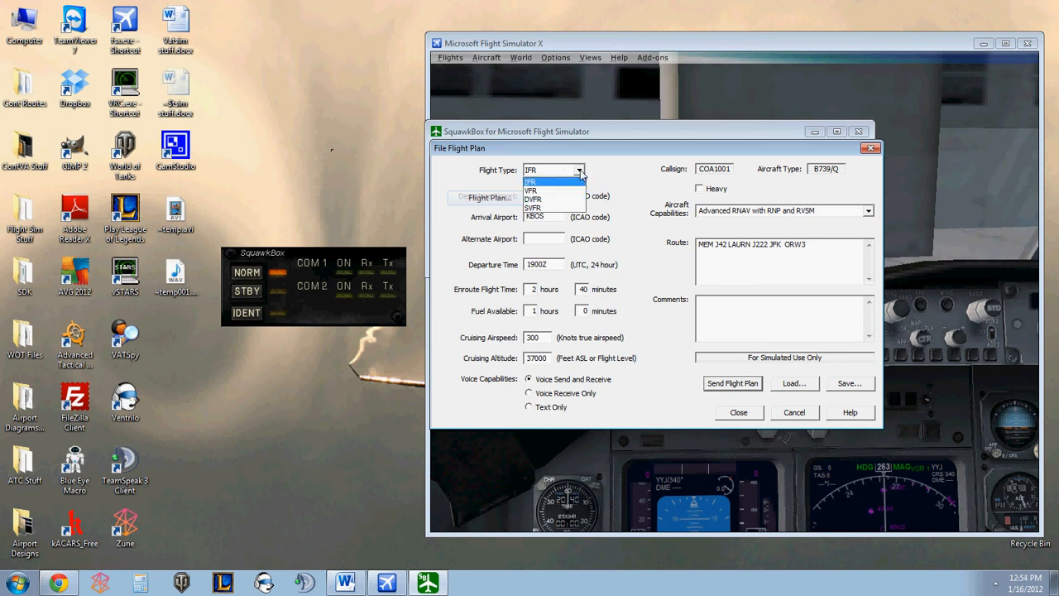
{"action": "left_click", "coordinate": [529, 181]}
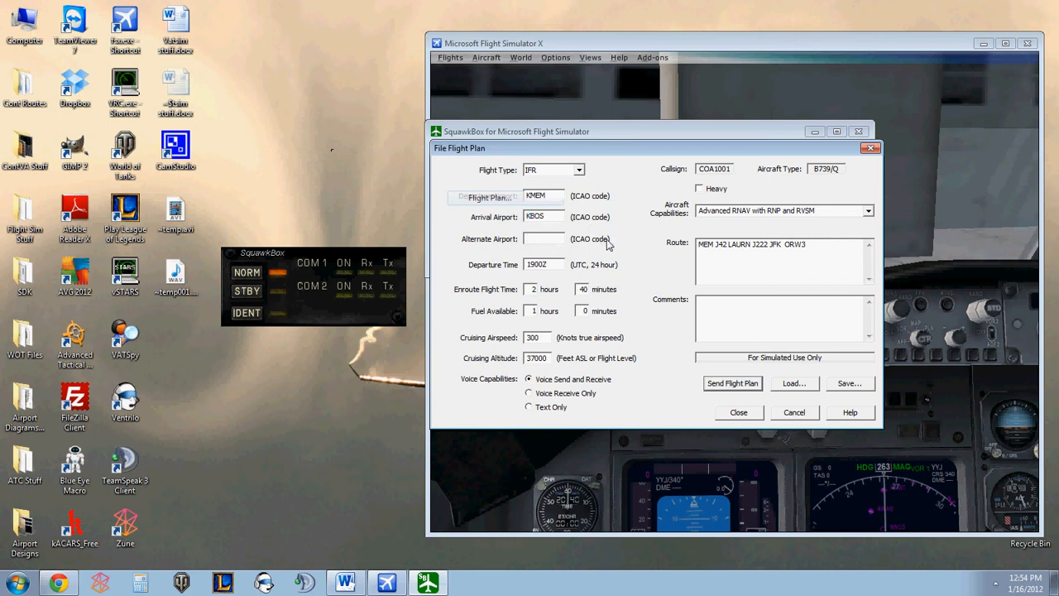
{"action": "mouse_move", "coordinate": [553, 236]}
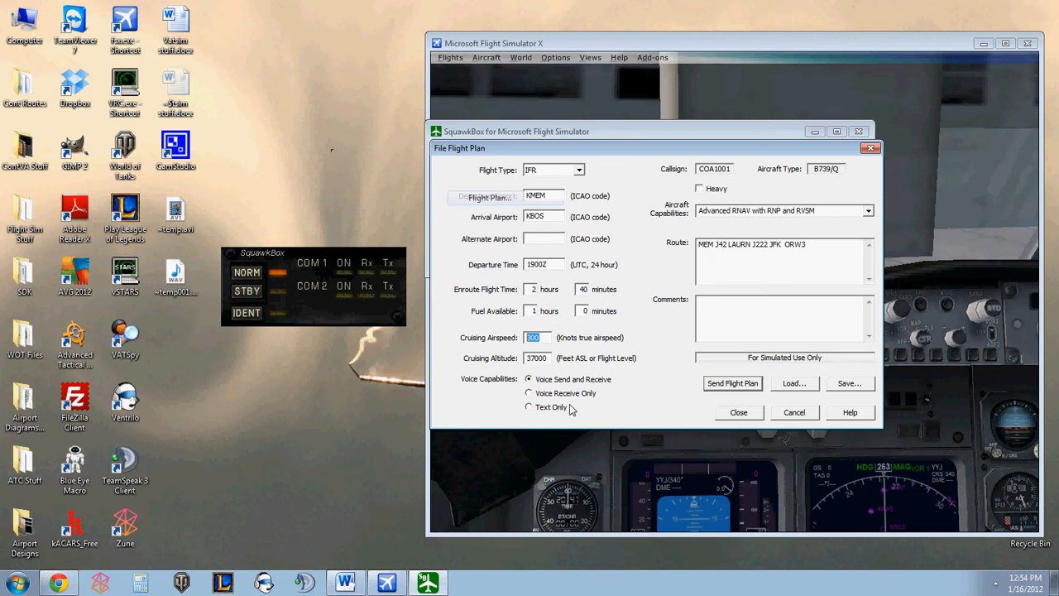
- Check voice capability options, restore send and receive, and close the flight plan
{"action": "left_click", "coordinate": [537, 357]}
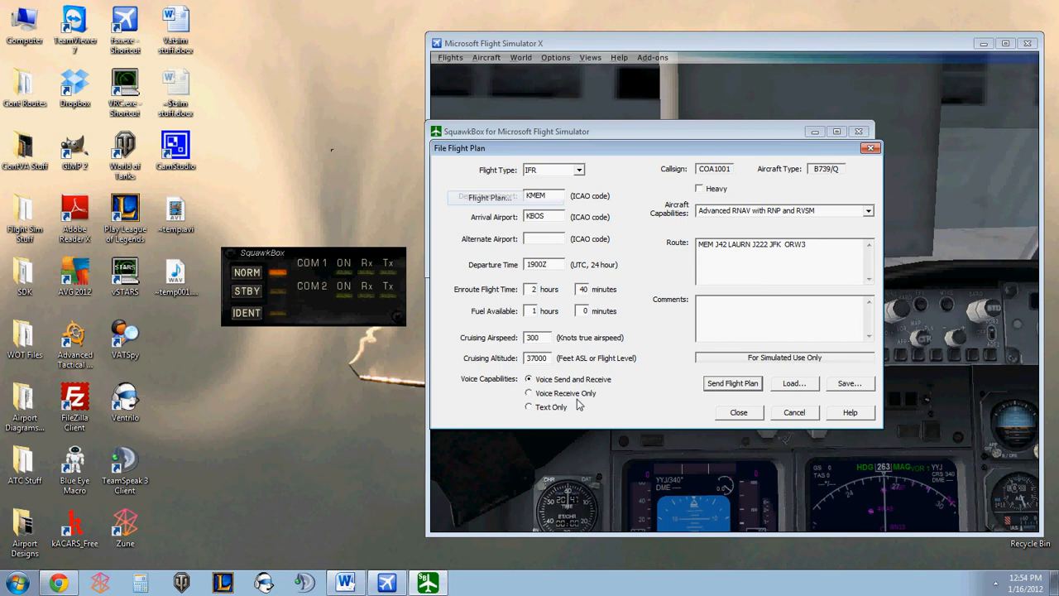
{"action": "left_click", "coordinate": [530, 394]}
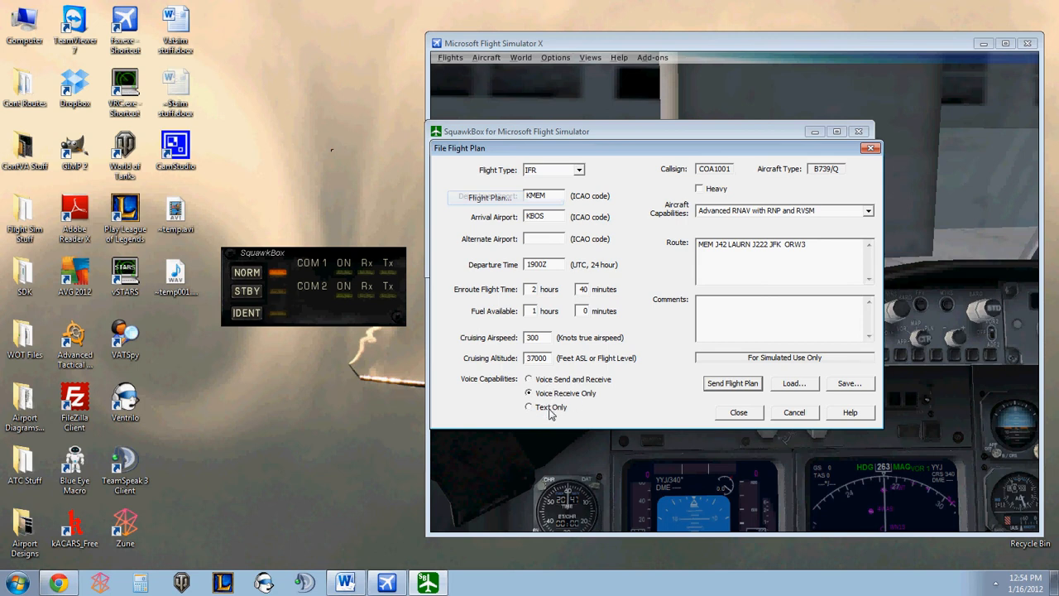
{"action": "left_click", "coordinate": [529, 379]}
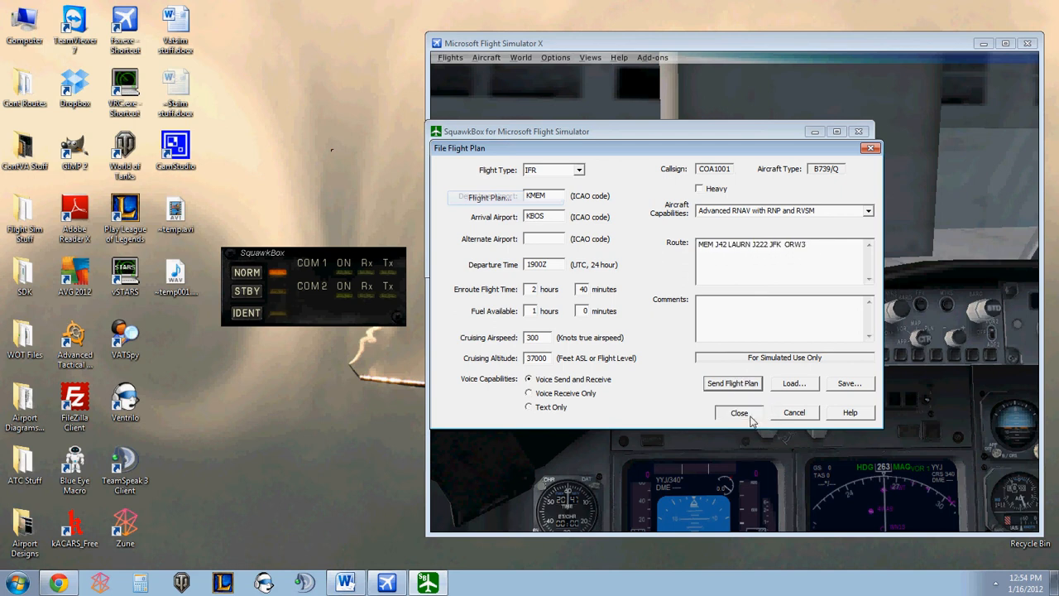
{"action": "left_click", "coordinate": [867, 211]}
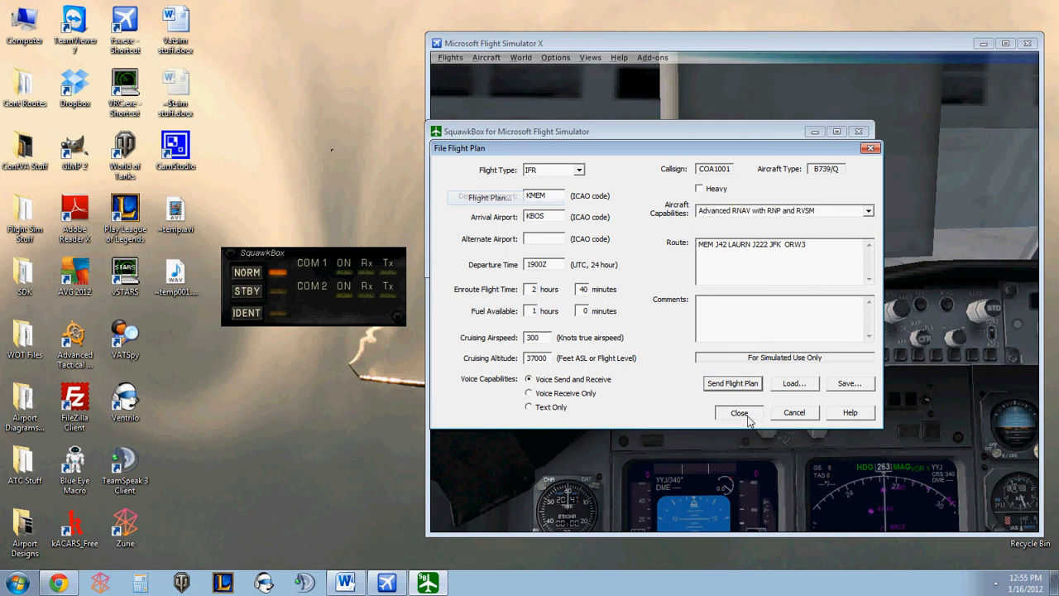
{"action": "left_click", "coordinate": [739, 412]}
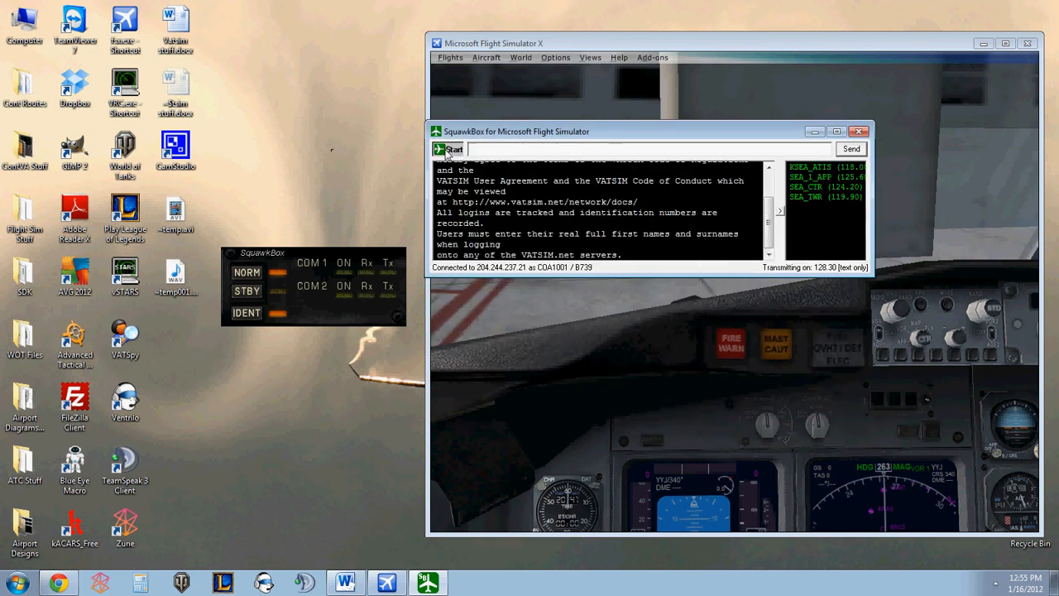
- Browse the transponder options and start a Chat dialog asking for a callsign
{"action": "left_click", "coordinate": [449, 149]}
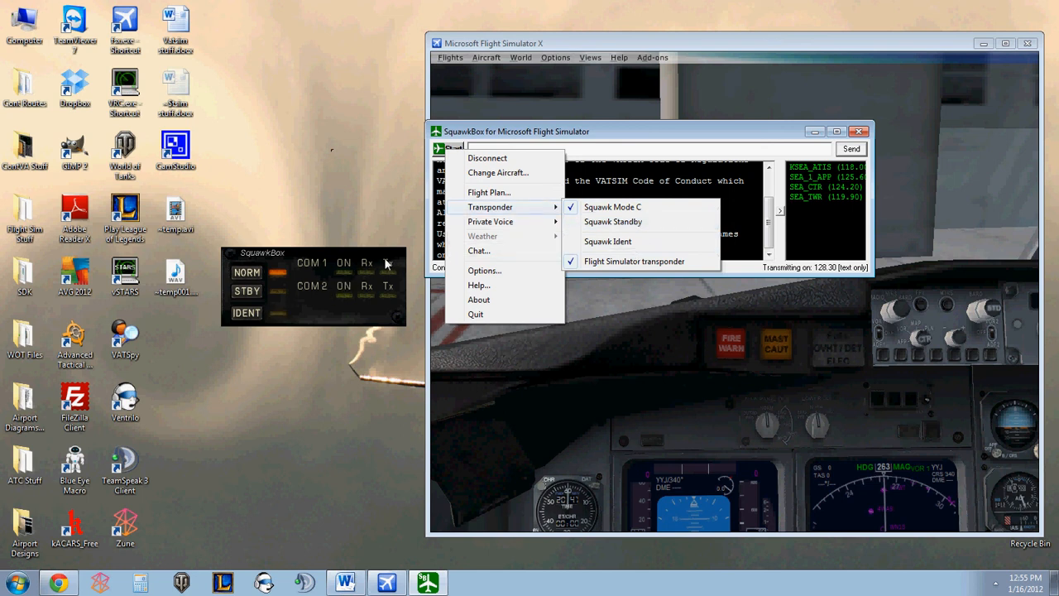
{"action": "mouse_move", "coordinate": [490, 222]}
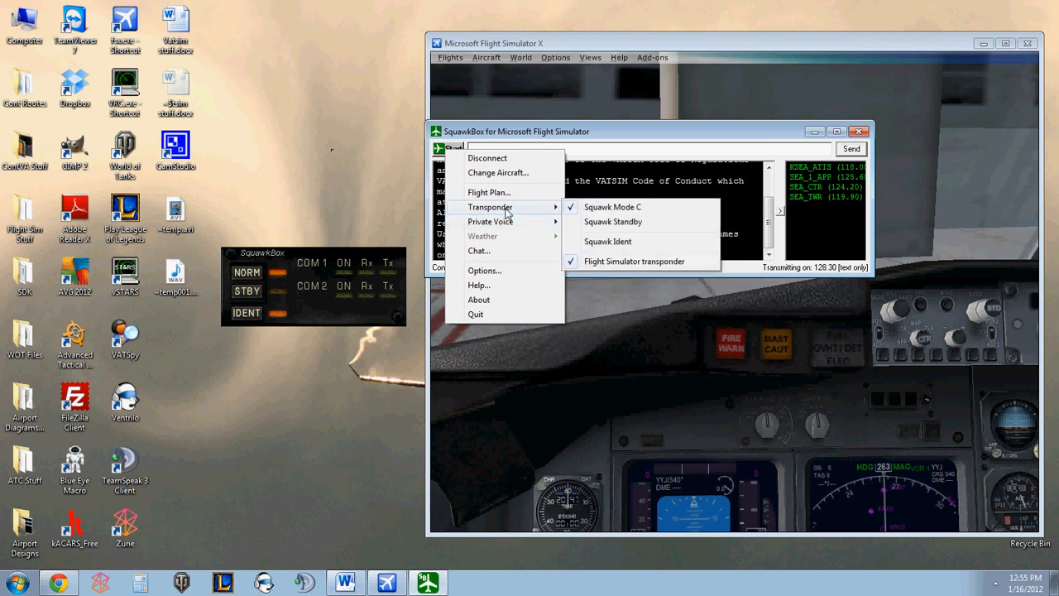
{"action": "left_click", "coordinate": [479, 252]}
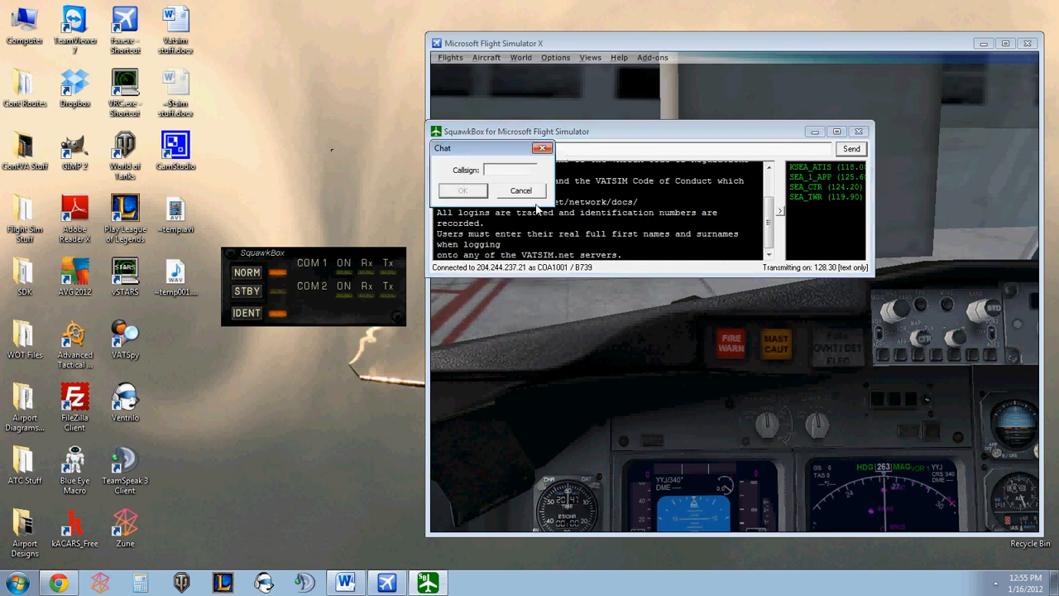